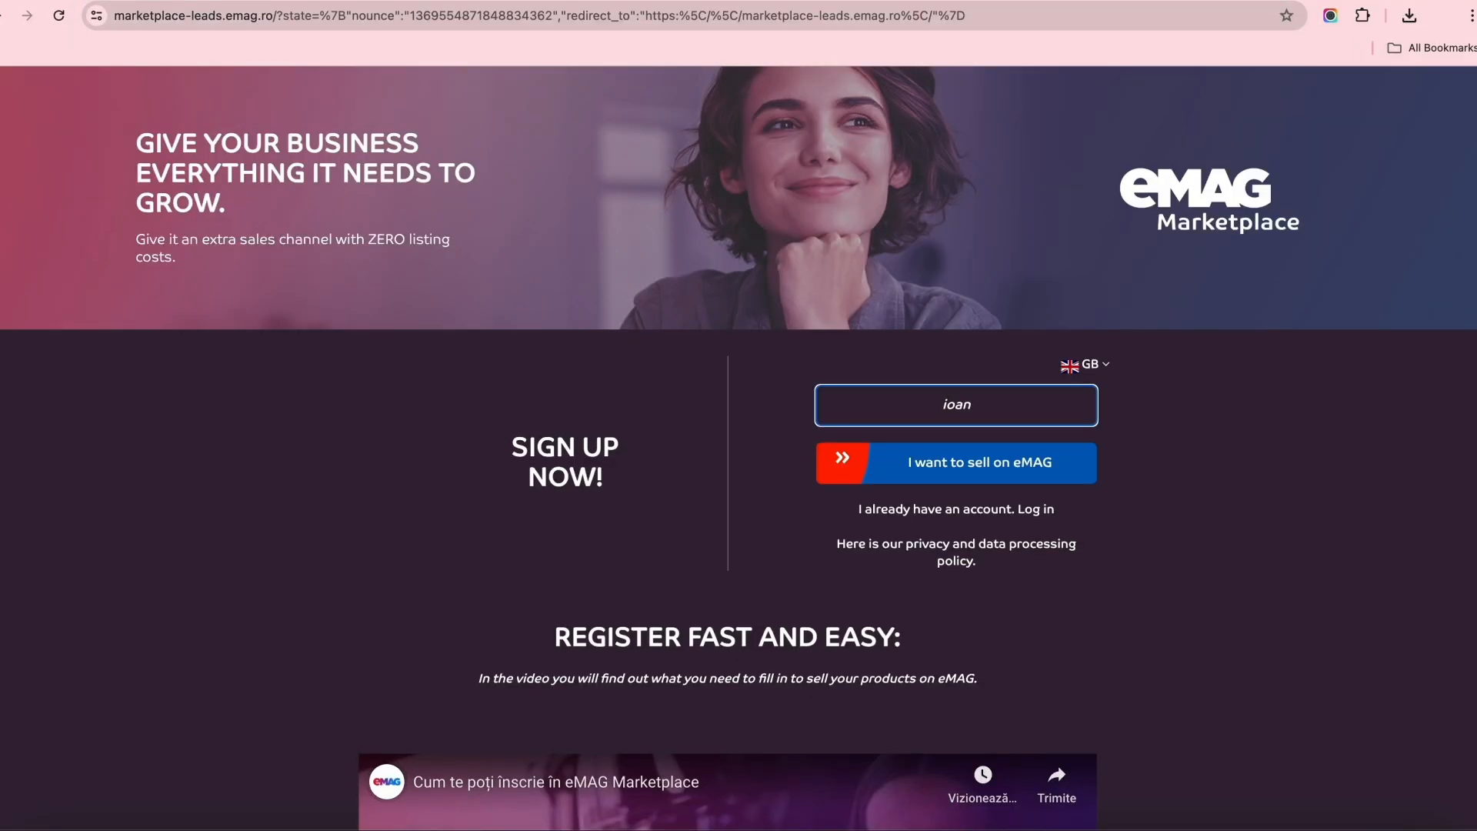
Step: Complete the username with '.popescu' and choose to sell on eMAG
{"action": "type", "text": ".popescu"}
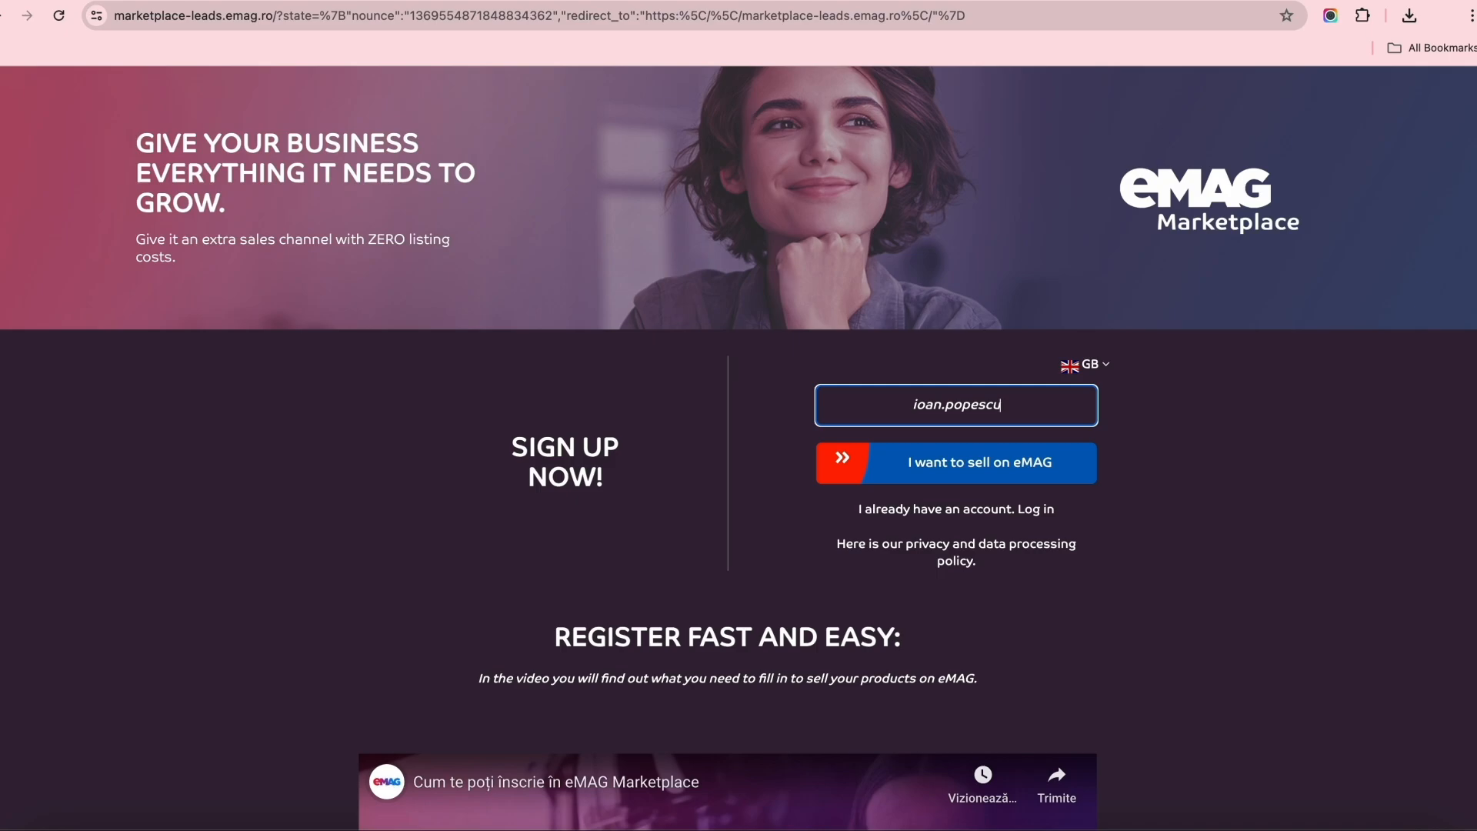
{"action": "left_click", "coordinate": [954, 462]}
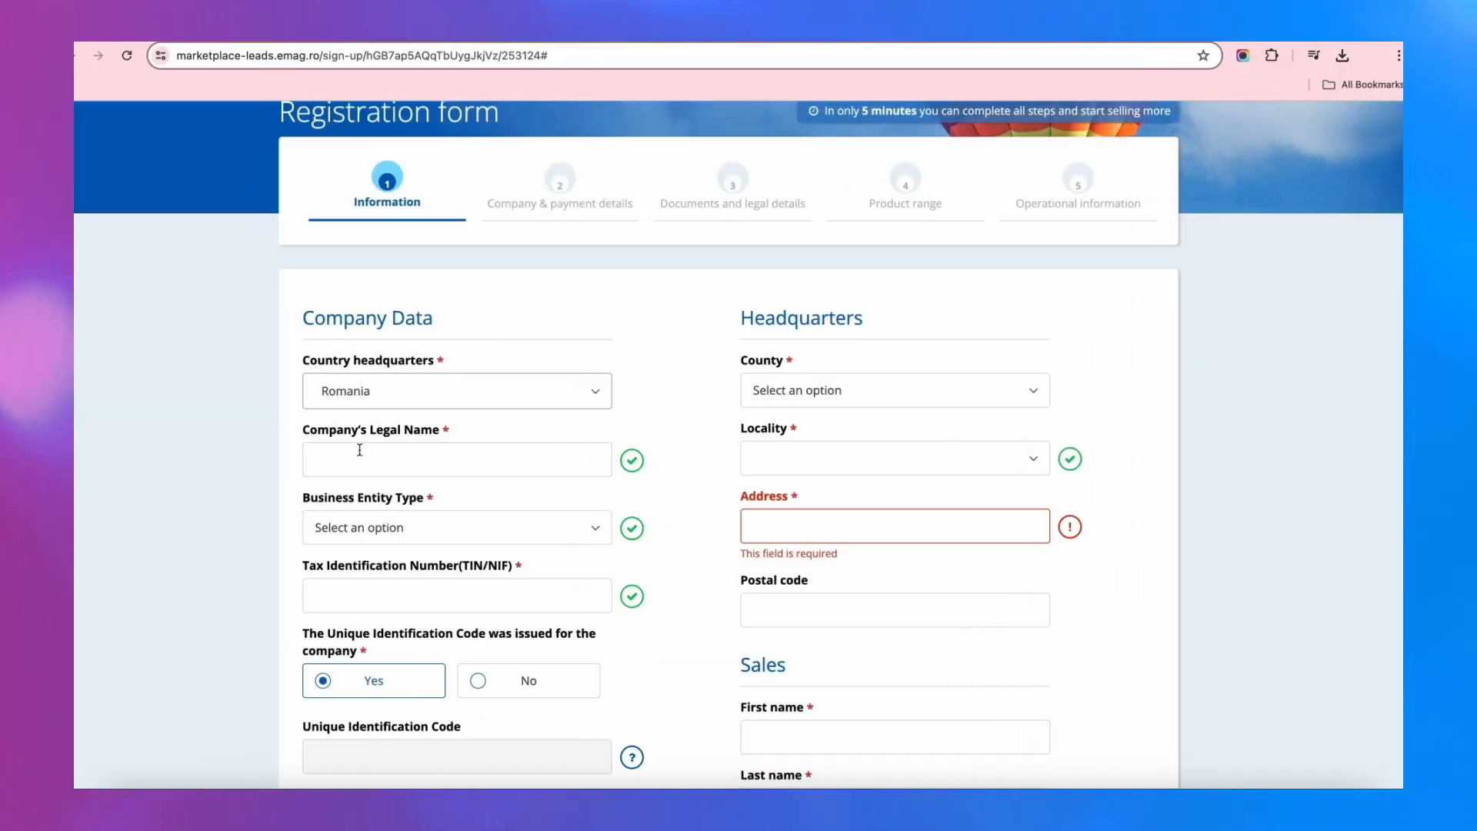
Step: Enter the company legal name, SA entity type, TIN and trade register number
{"action": "left_click", "coordinate": [456, 390]}
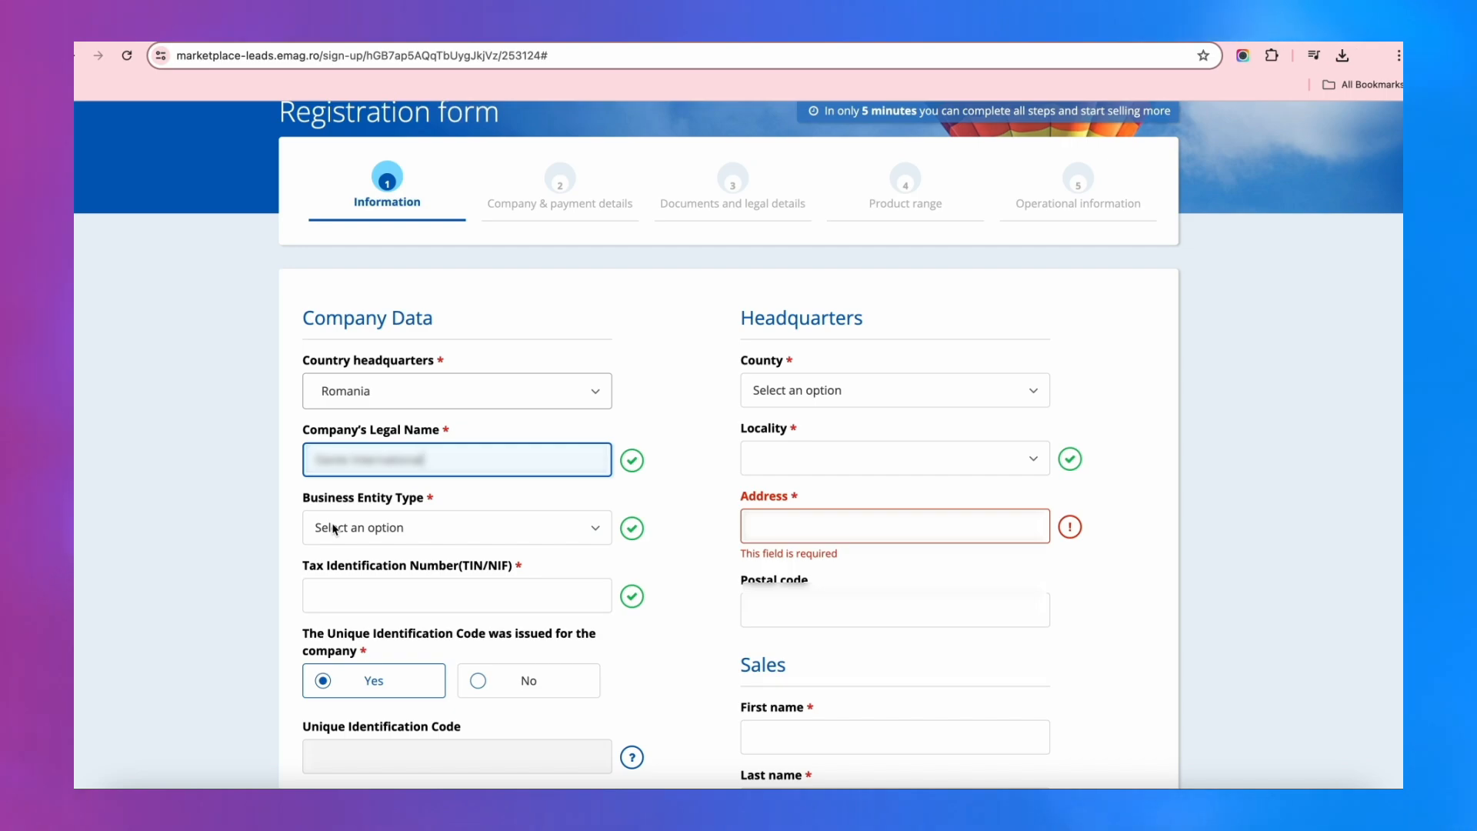
{"action": "left_click", "coordinate": [455, 528]}
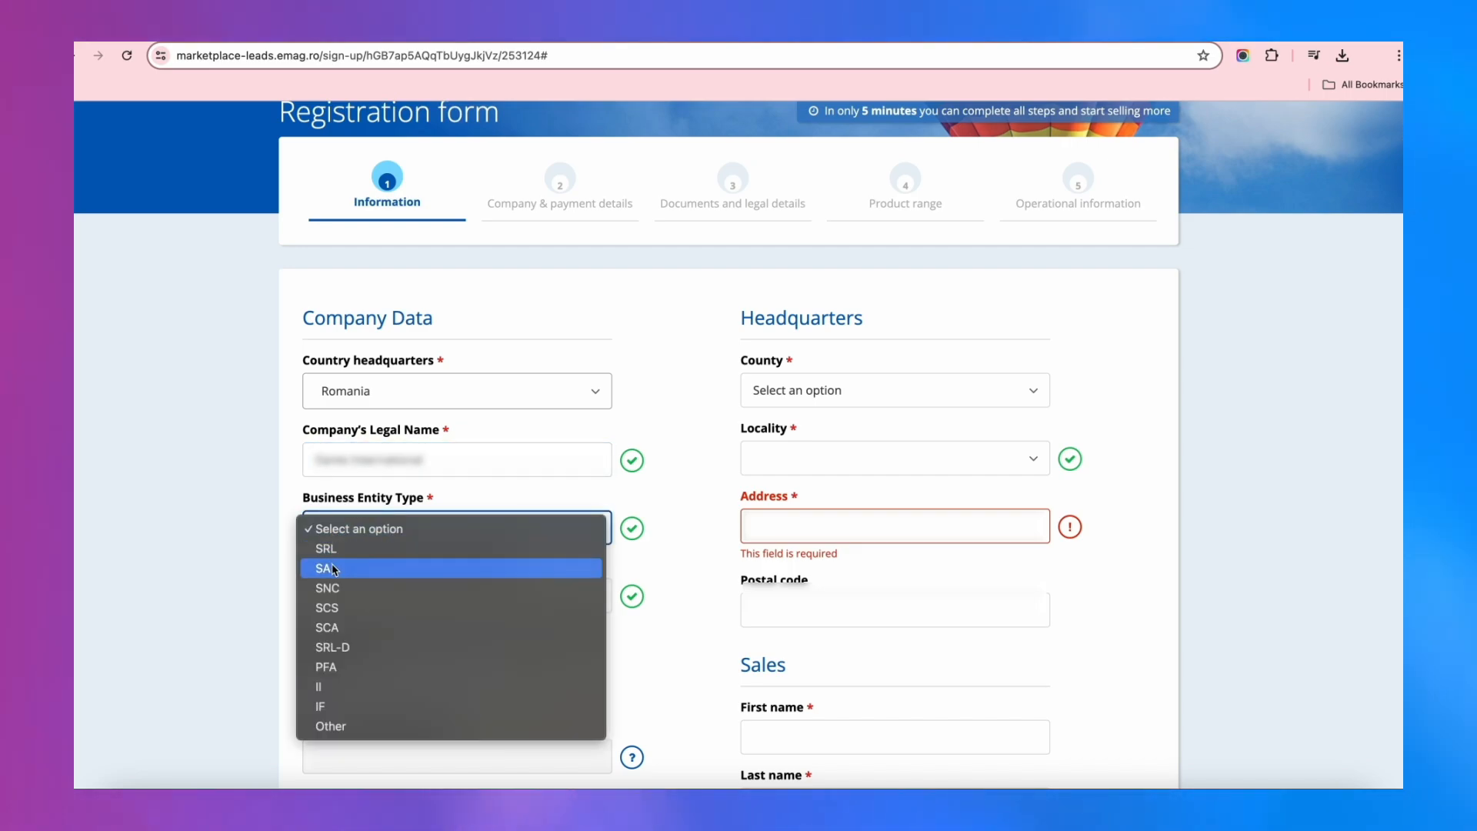
{"action": "left_click", "coordinate": [327, 566]}
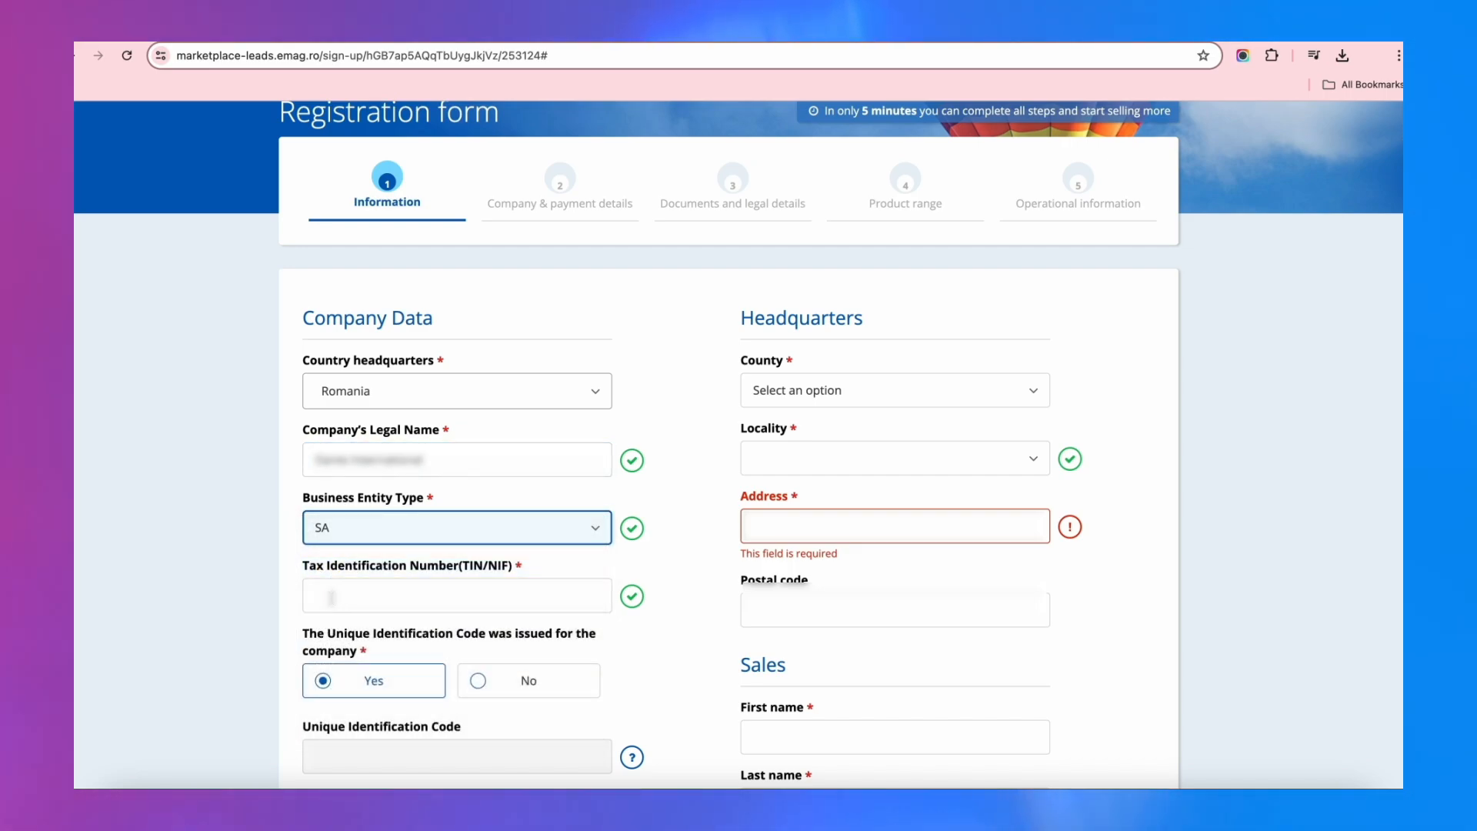
{"action": "left_click", "coordinate": [456, 594]}
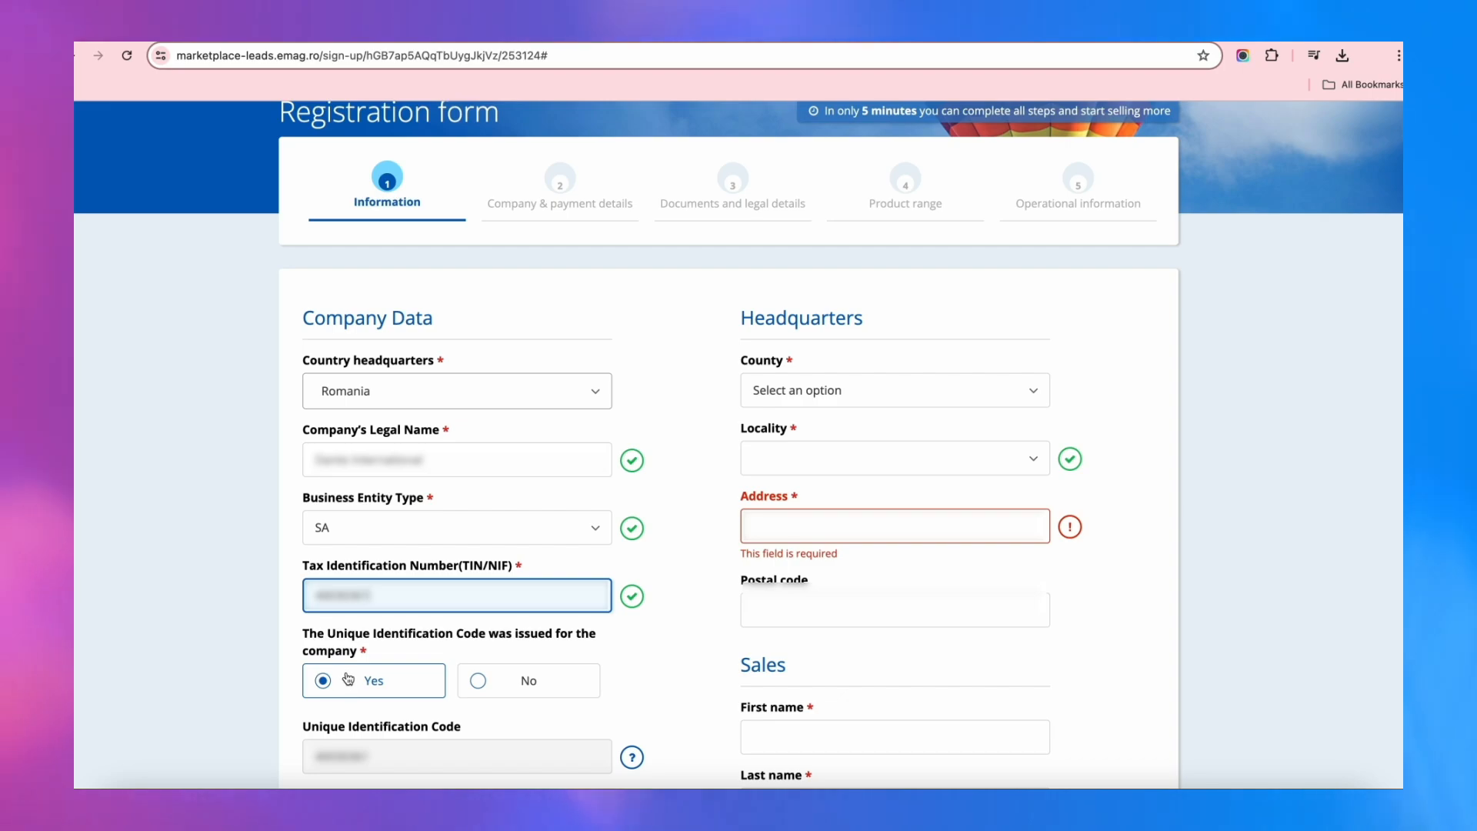
{"action": "scroll", "scroll_direction": "down", "scroll_amount": 3}
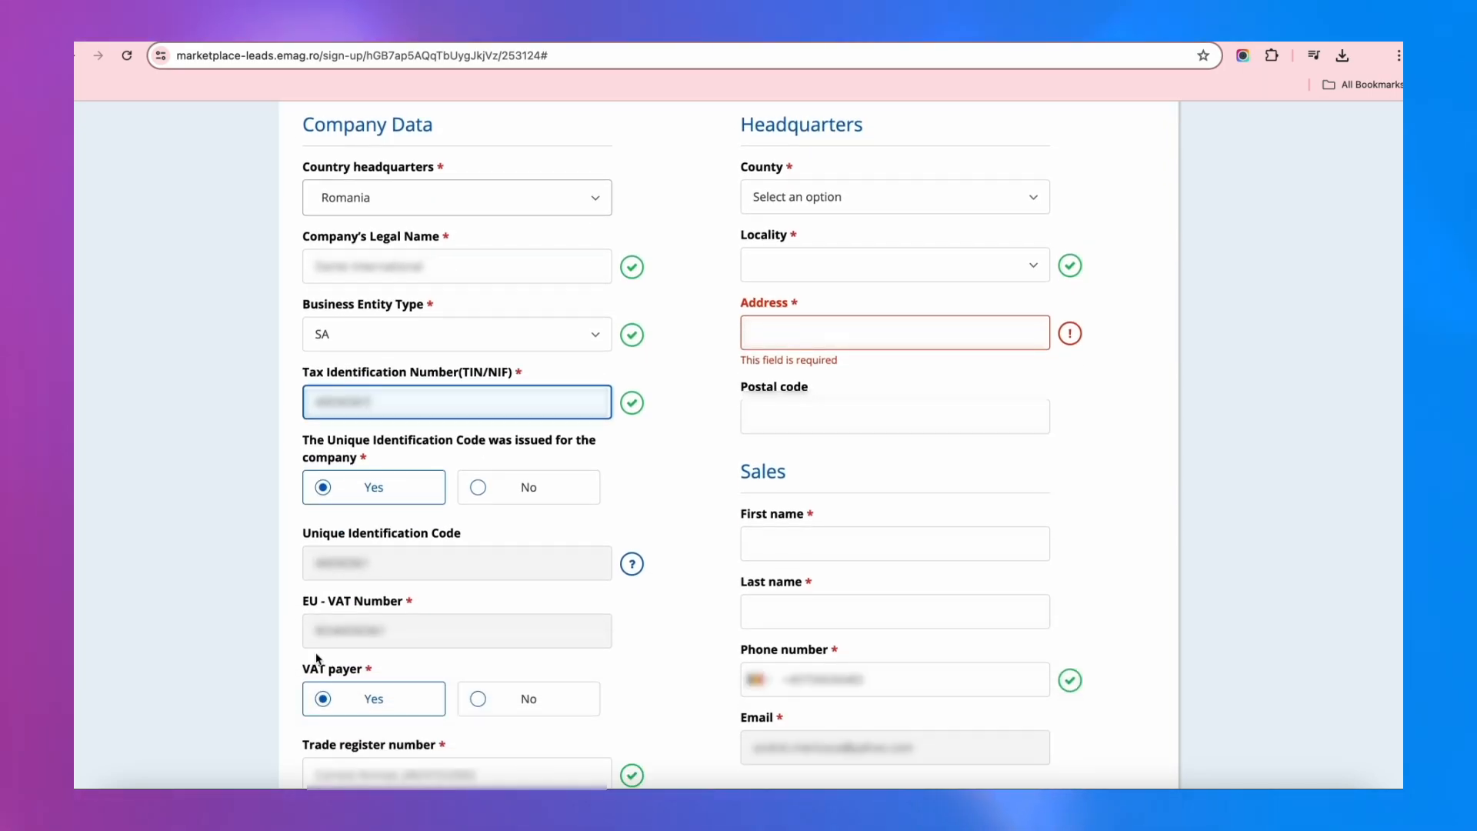
{"action": "scroll", "scroll_direction": "down", "scroll_amount": 3}
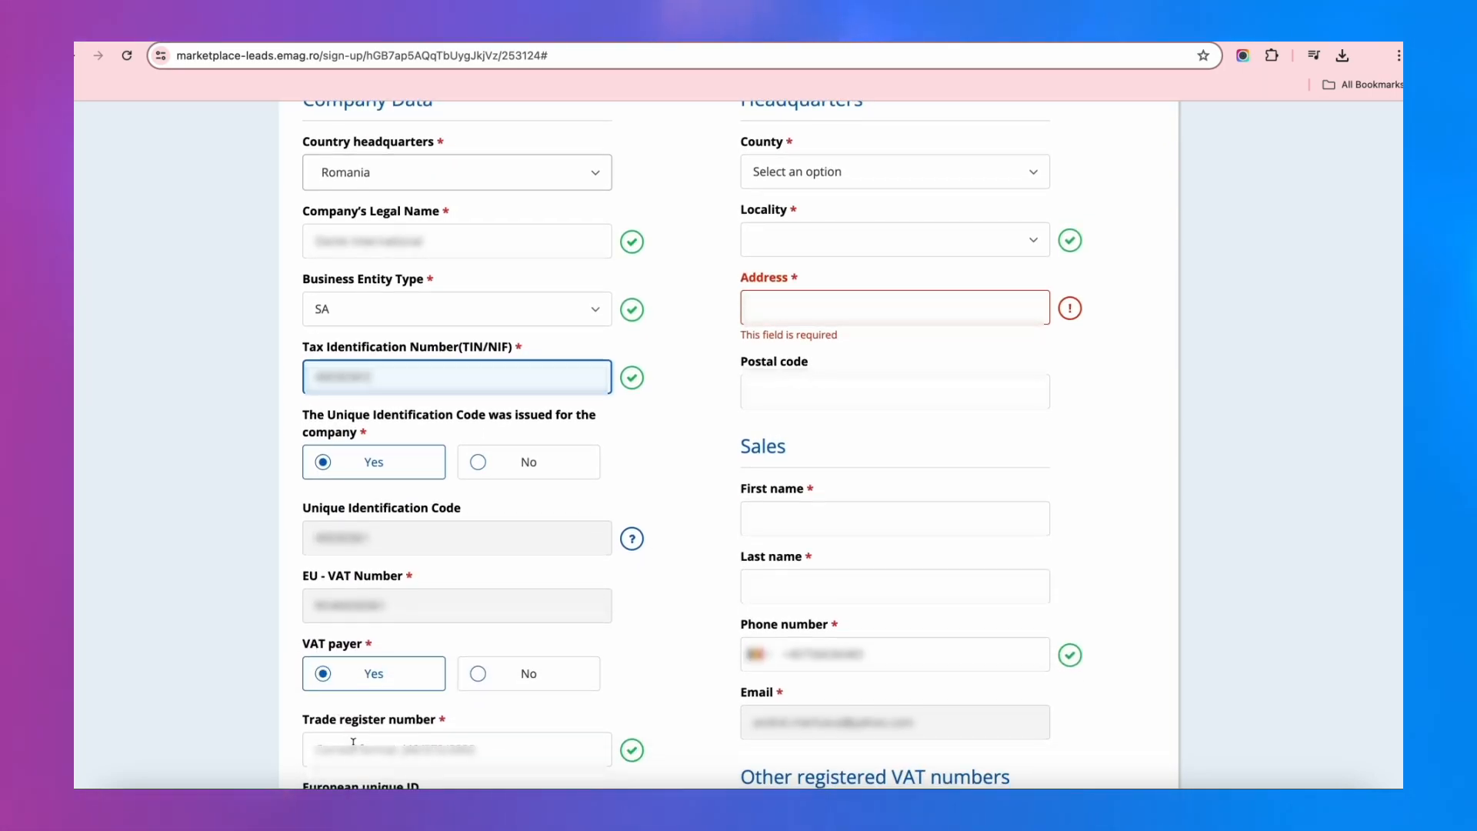
{"action": "left_click", "coordinate": [456, 748]}
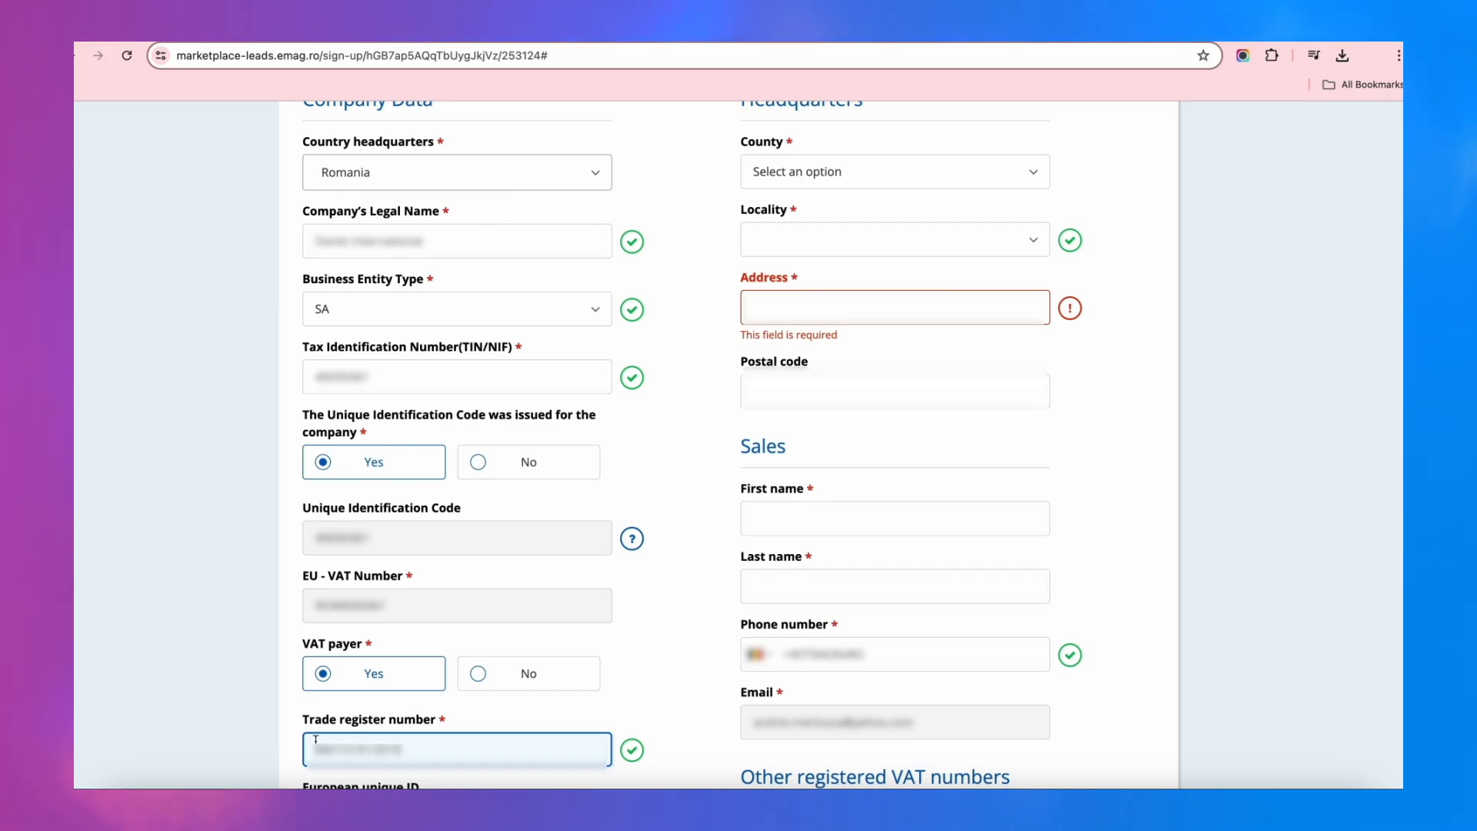
{"action": "scroll", "scroll_direction": "down", "scroll_amount": 3}
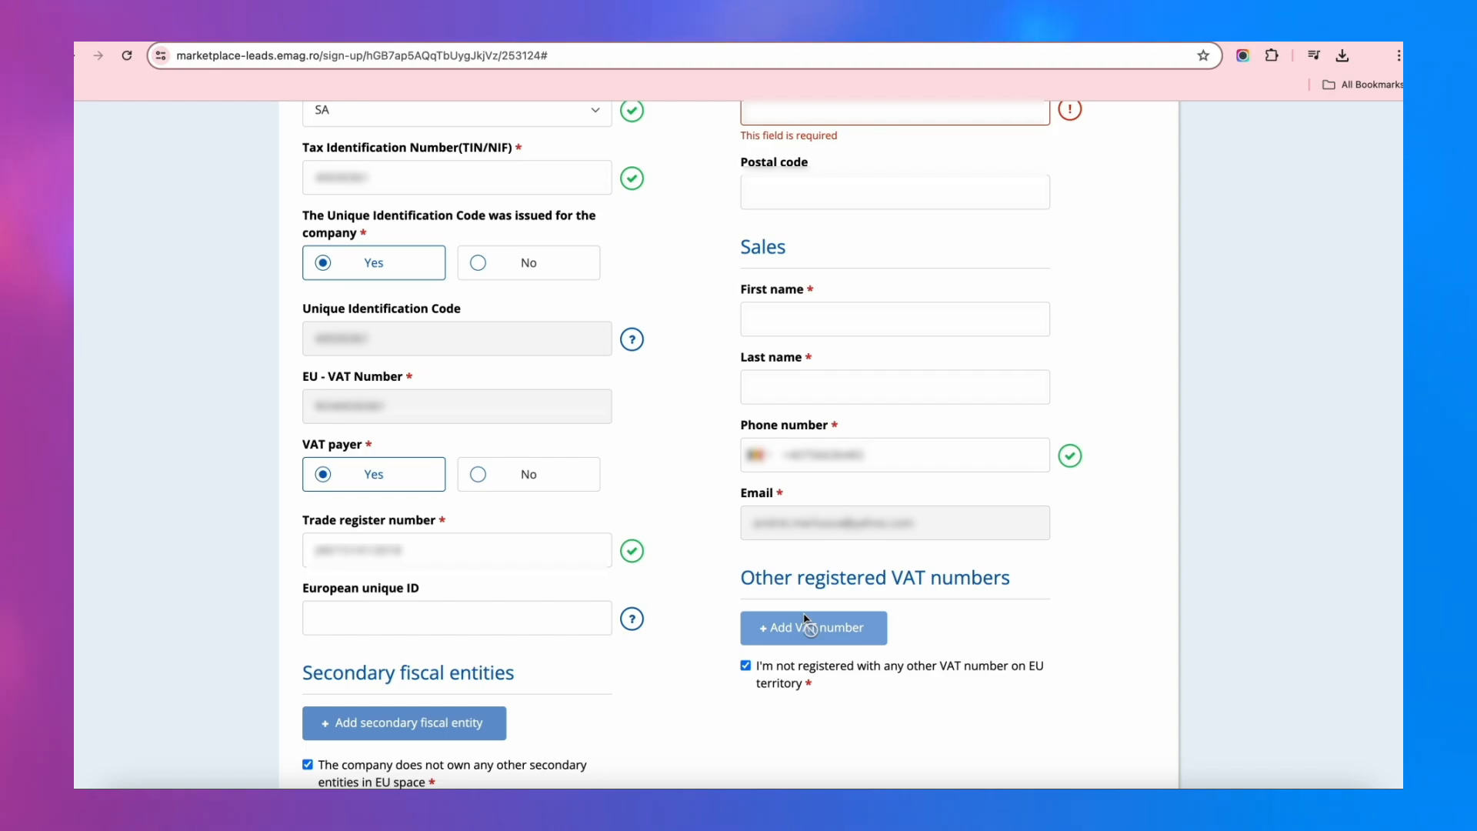
Step: Set the headquarters county to București and fill the remaining address and sales contact fields
{"action": "scroll", "scroll_direction": "up", "scroll_amount": 3}
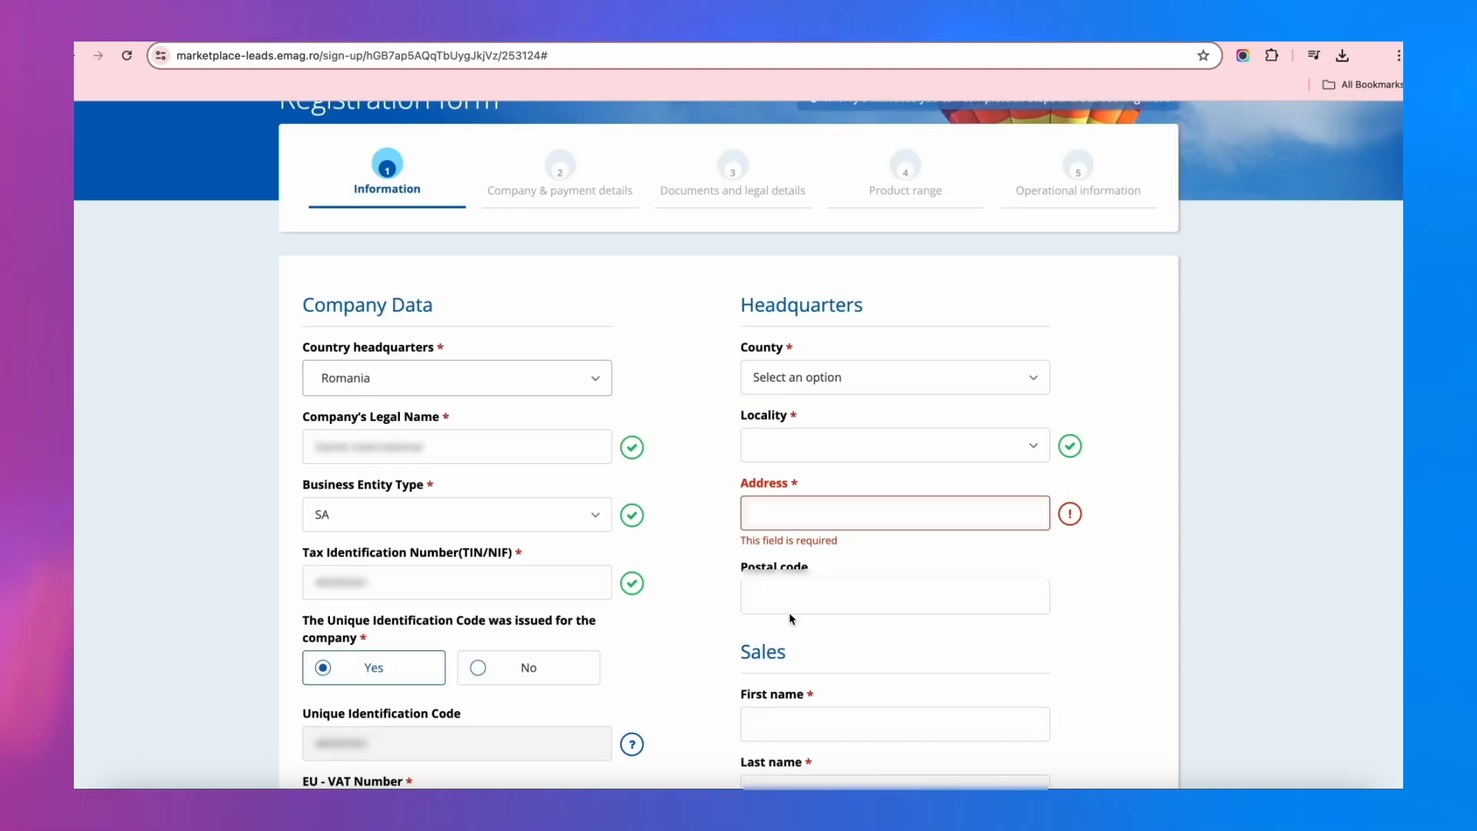
{"action": "left_click", "coordinate": [892, 377]}
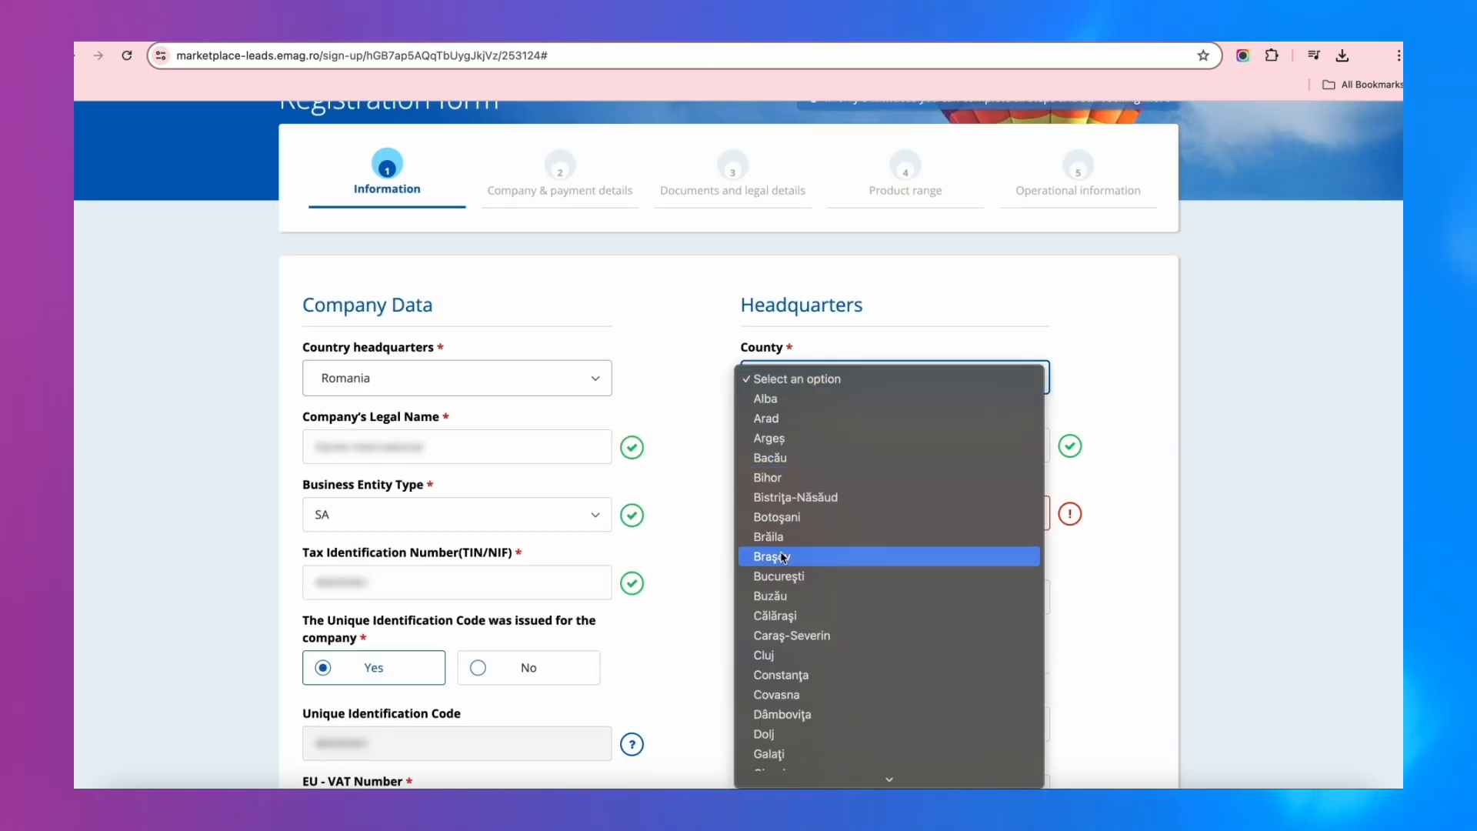
{"action": "left_click", "coordinate": [778, 575]}
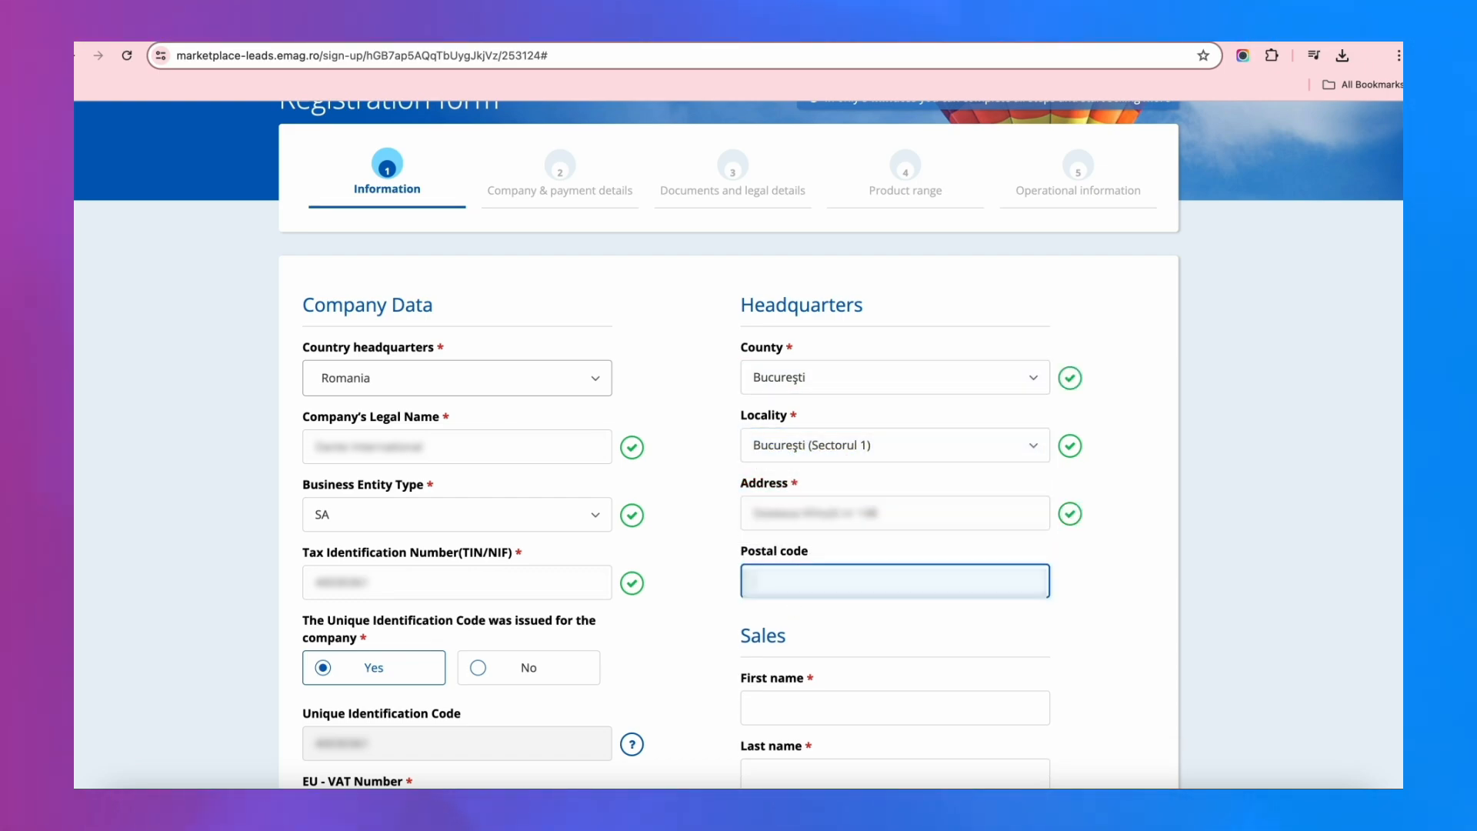
{"action": "scroll", "scroll_direction": "down", "scroll_amount": 3}
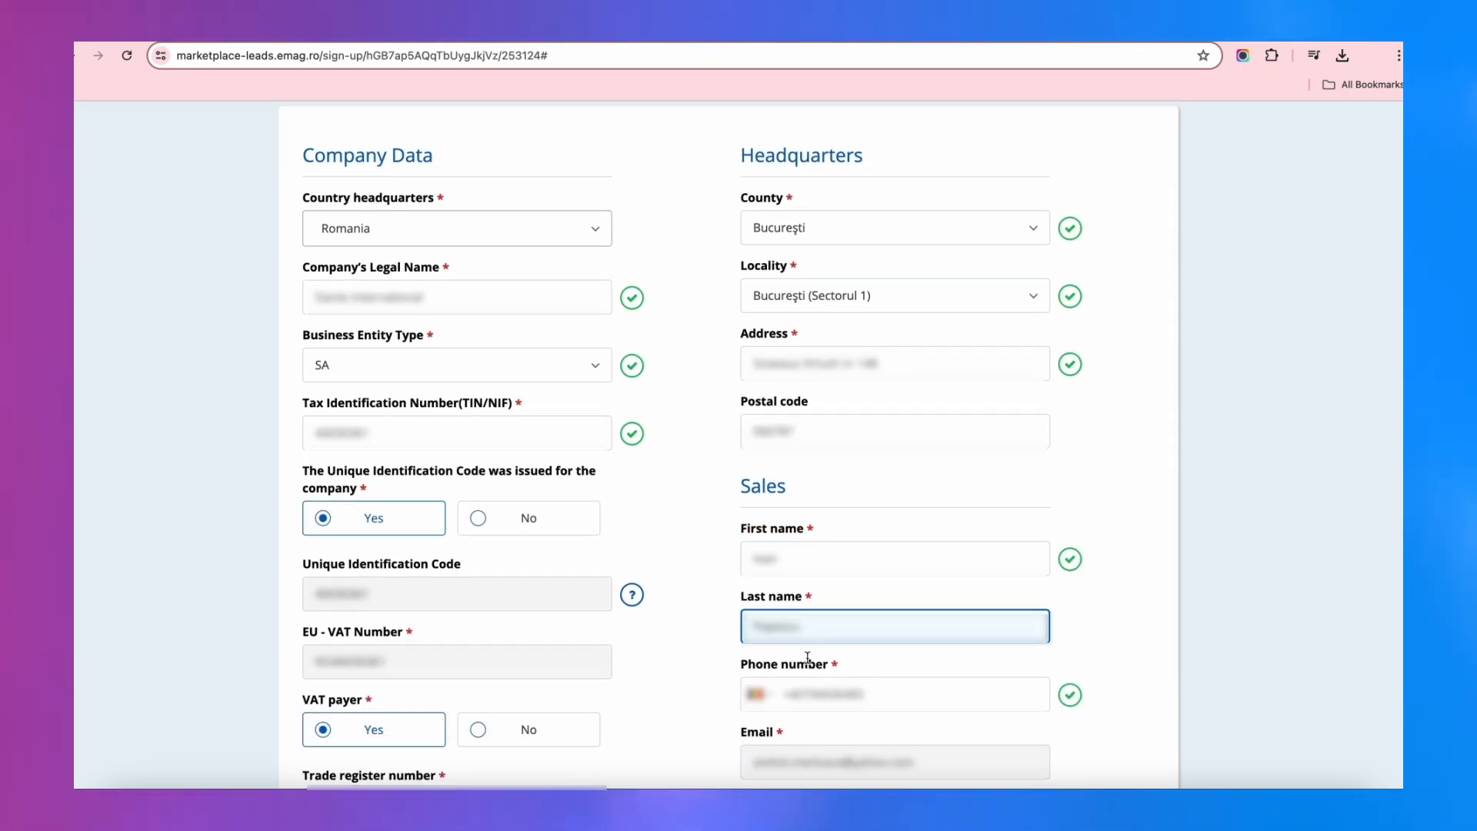
{"action": "scroll", "scroll_direction": "down", "scroll_amount": 3}
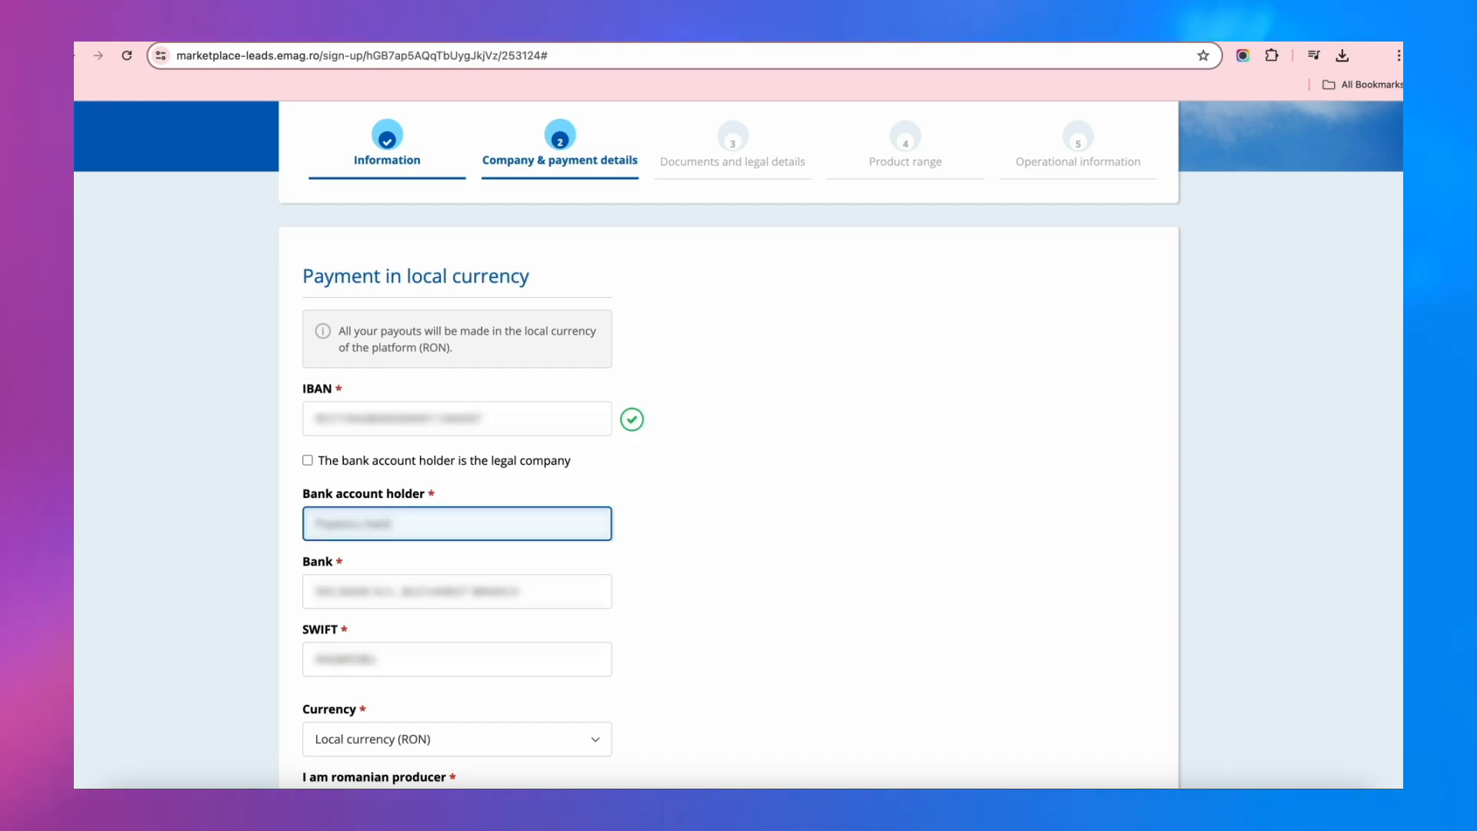
Step: Finish the payment details with RON currency and move on to Documents
{"action": "scroll", "scroll_direction": "down", "scroll_amount": 3}
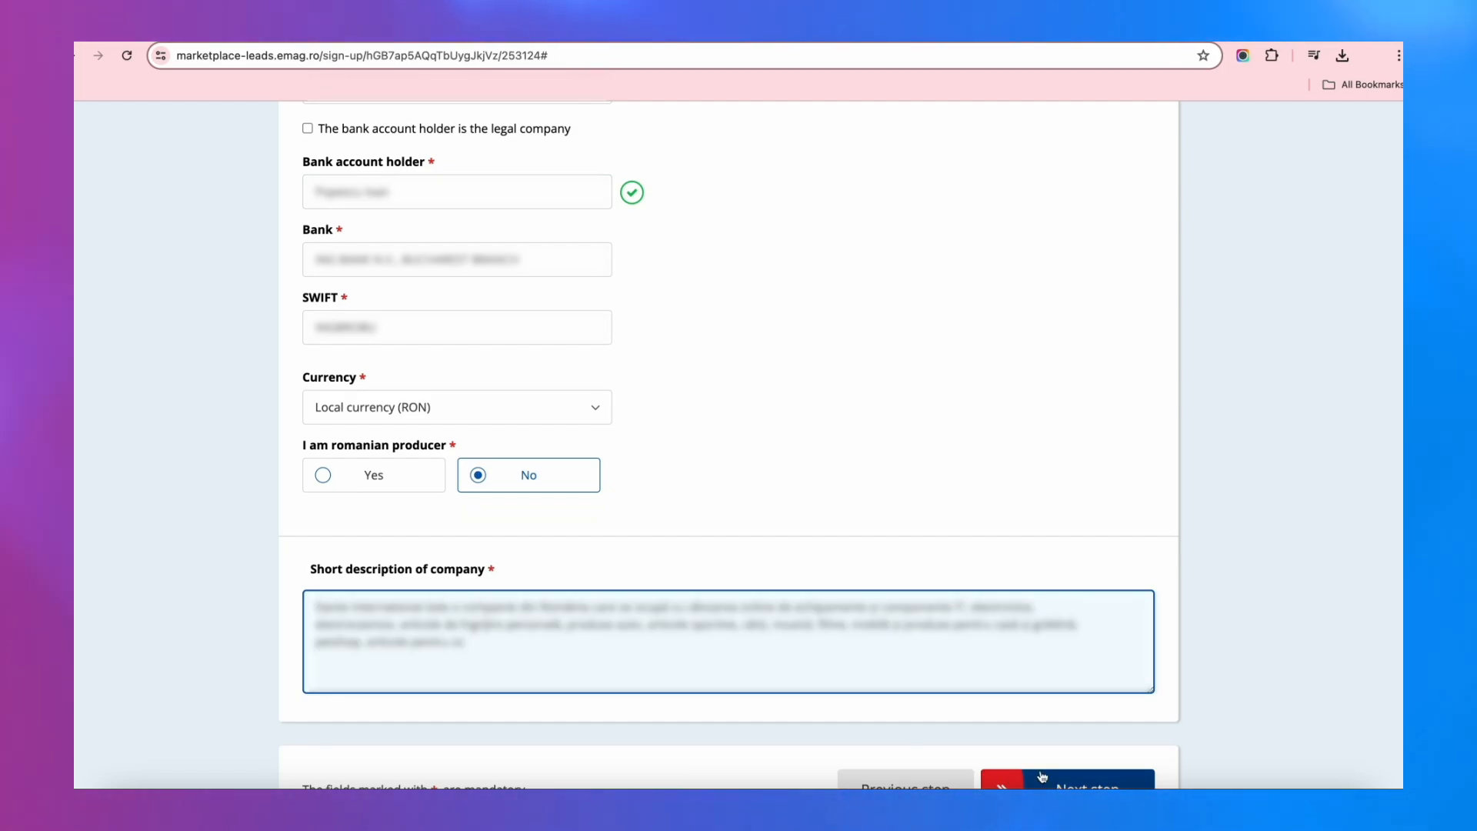
{"action": "left_click", "coordinate": [1082, 784]}
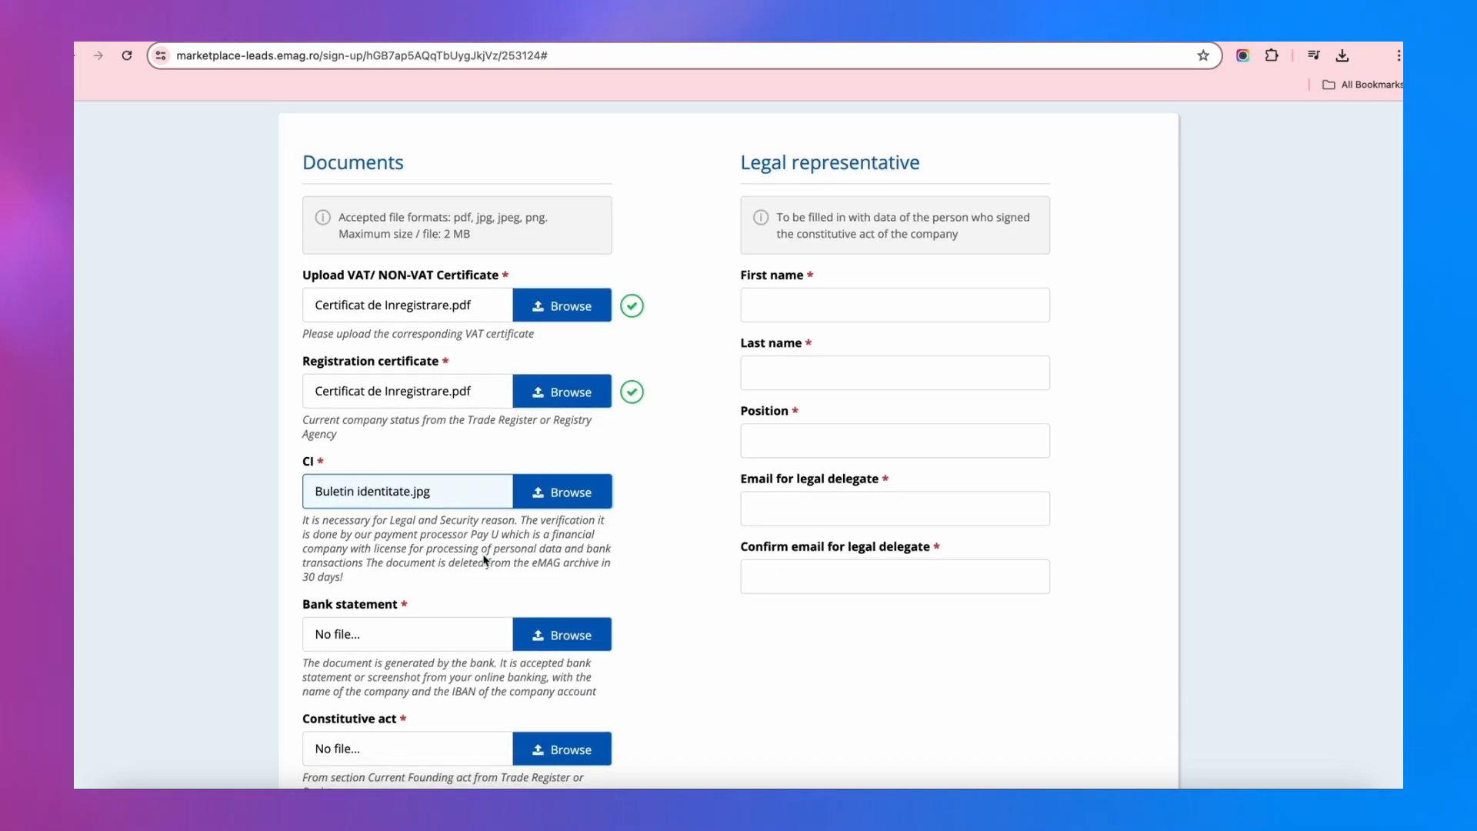
Step: Upload the bank statement and enter the legal representative with position 'Administrator'
{"action": "left_click", "coordinate": [561, 634]}
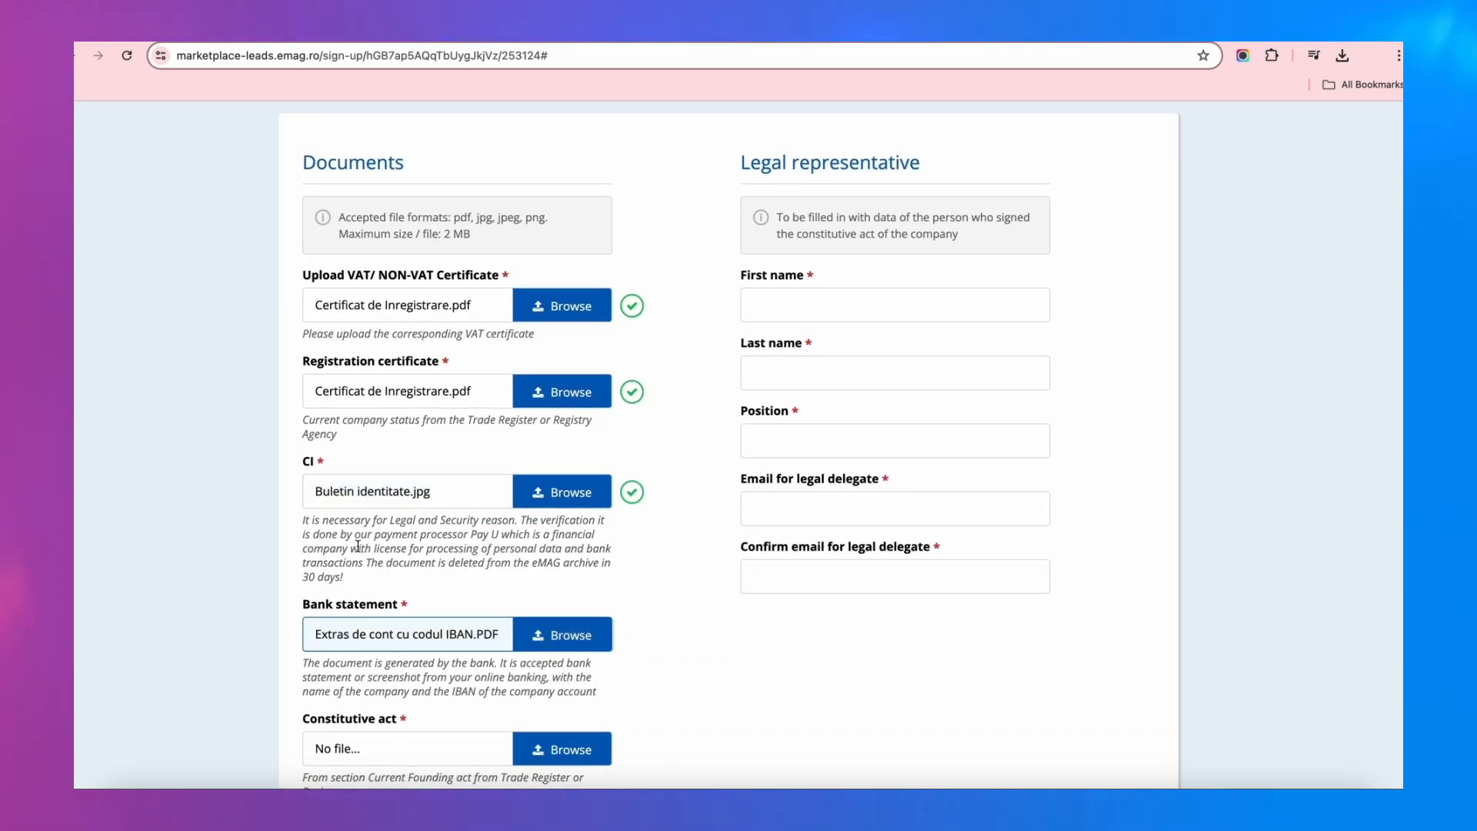
{"action": "scroll", "scroll_direction": "down", "scroll_amount": 3}
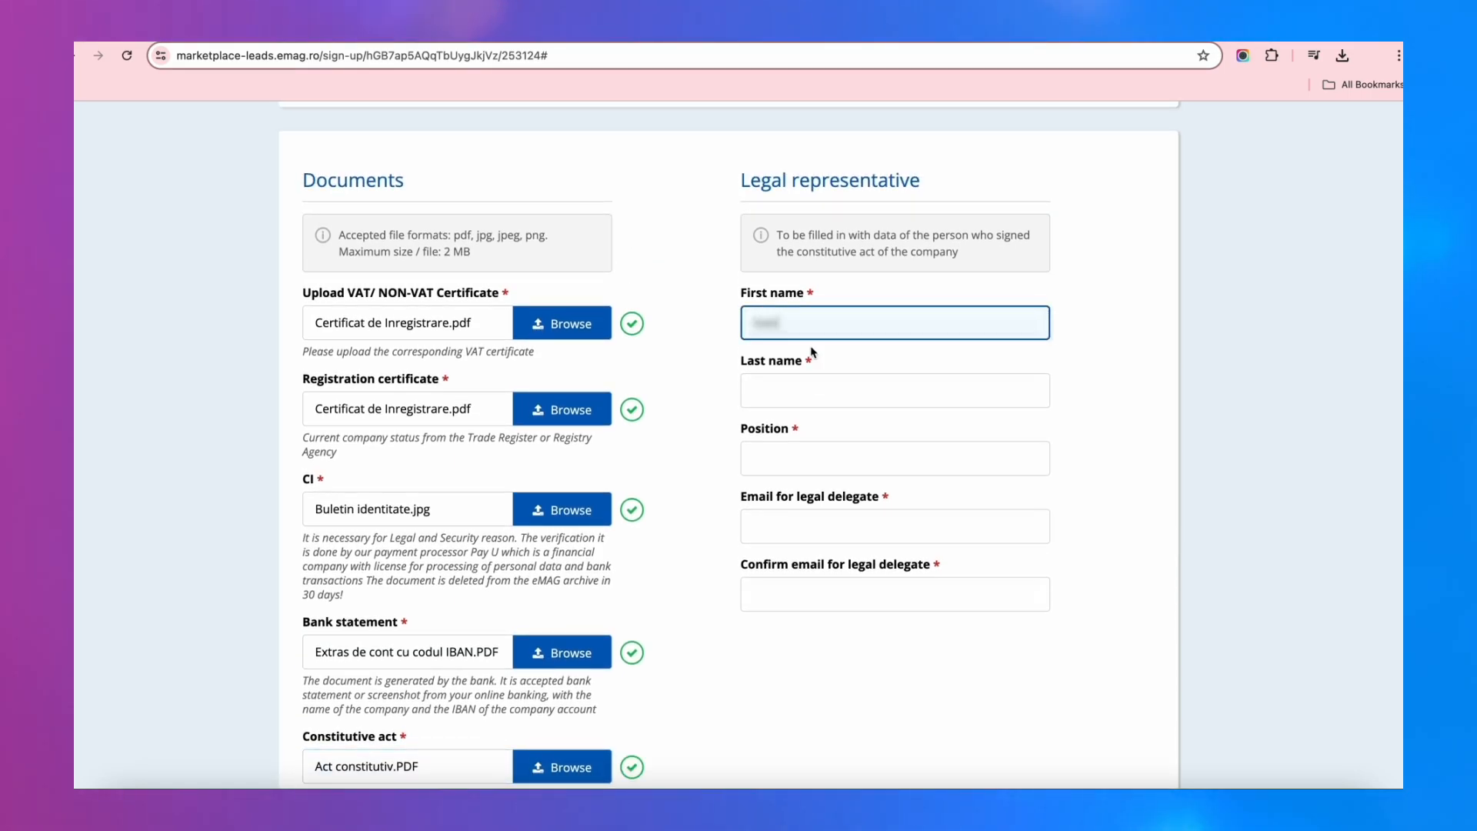
{"action": "type", "text": "Administrator"}
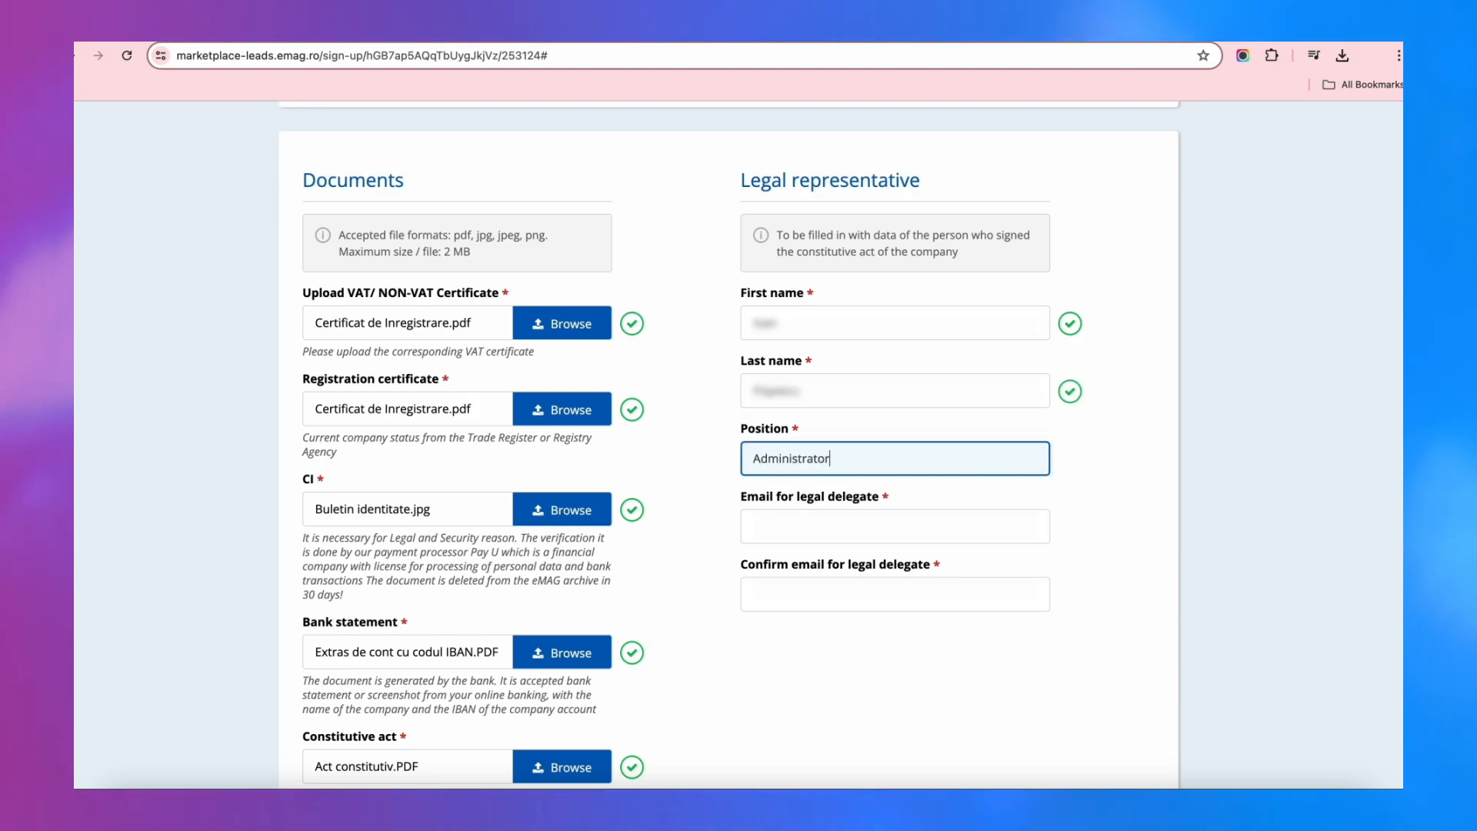
{"action": "left_click", "coordinate": [894, 525]}
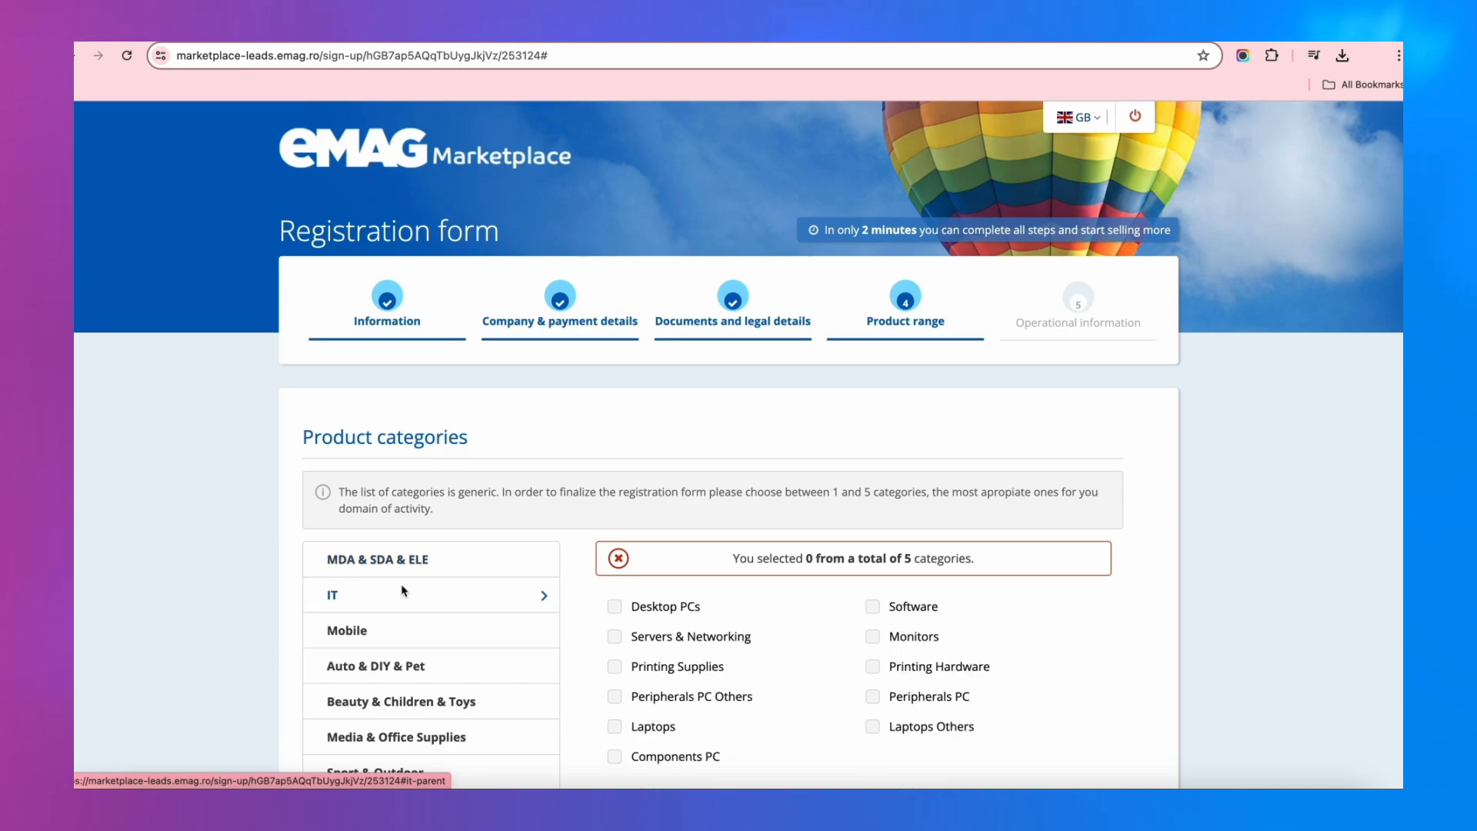
Step: Scroll down through the product category groups
{"action": "scroll", "scroll_direction": "down", "scroll_amount": 3}
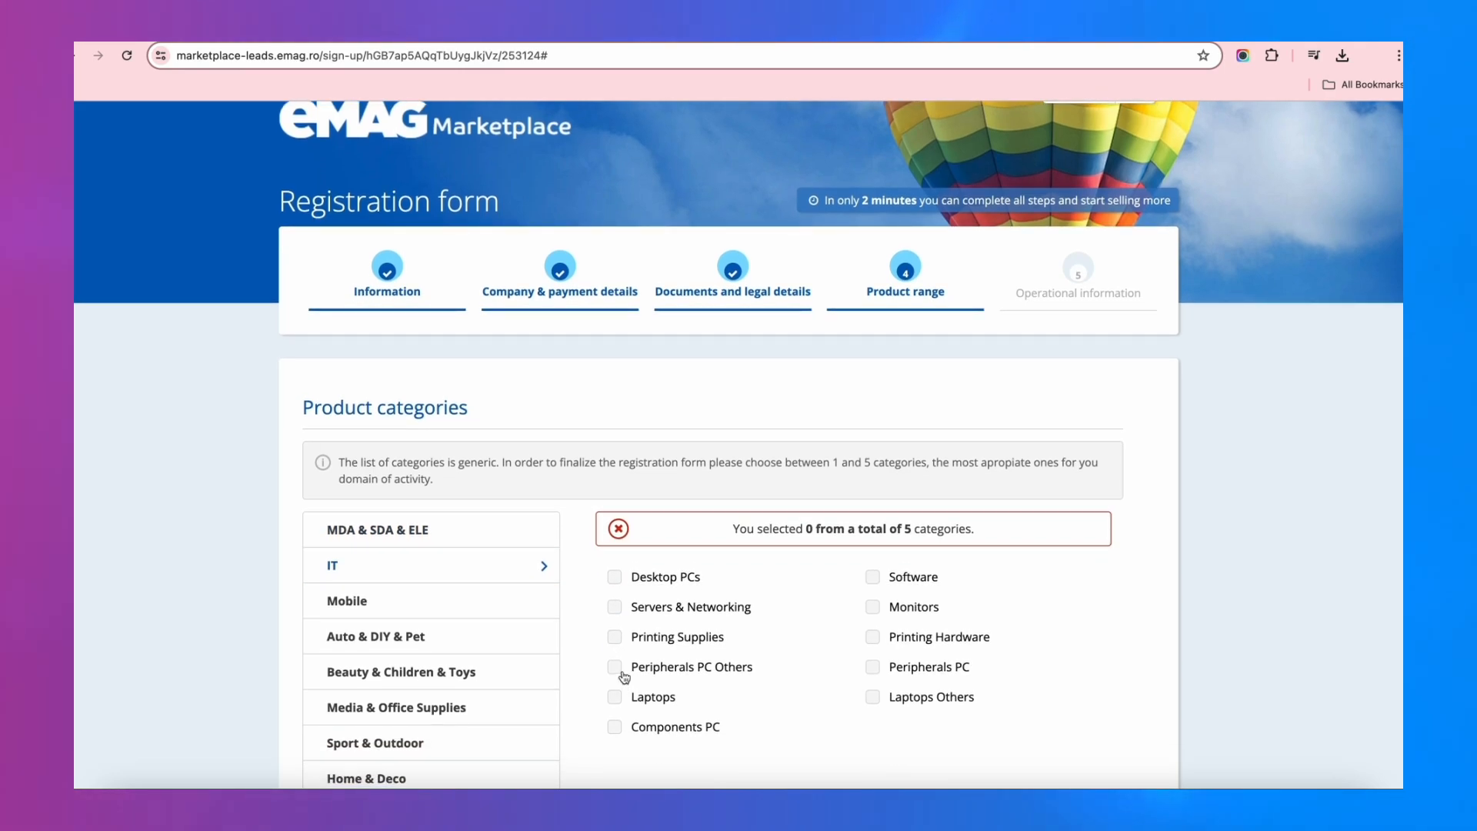
{"action": "mouse_move", "coordinate": [462, 541]}
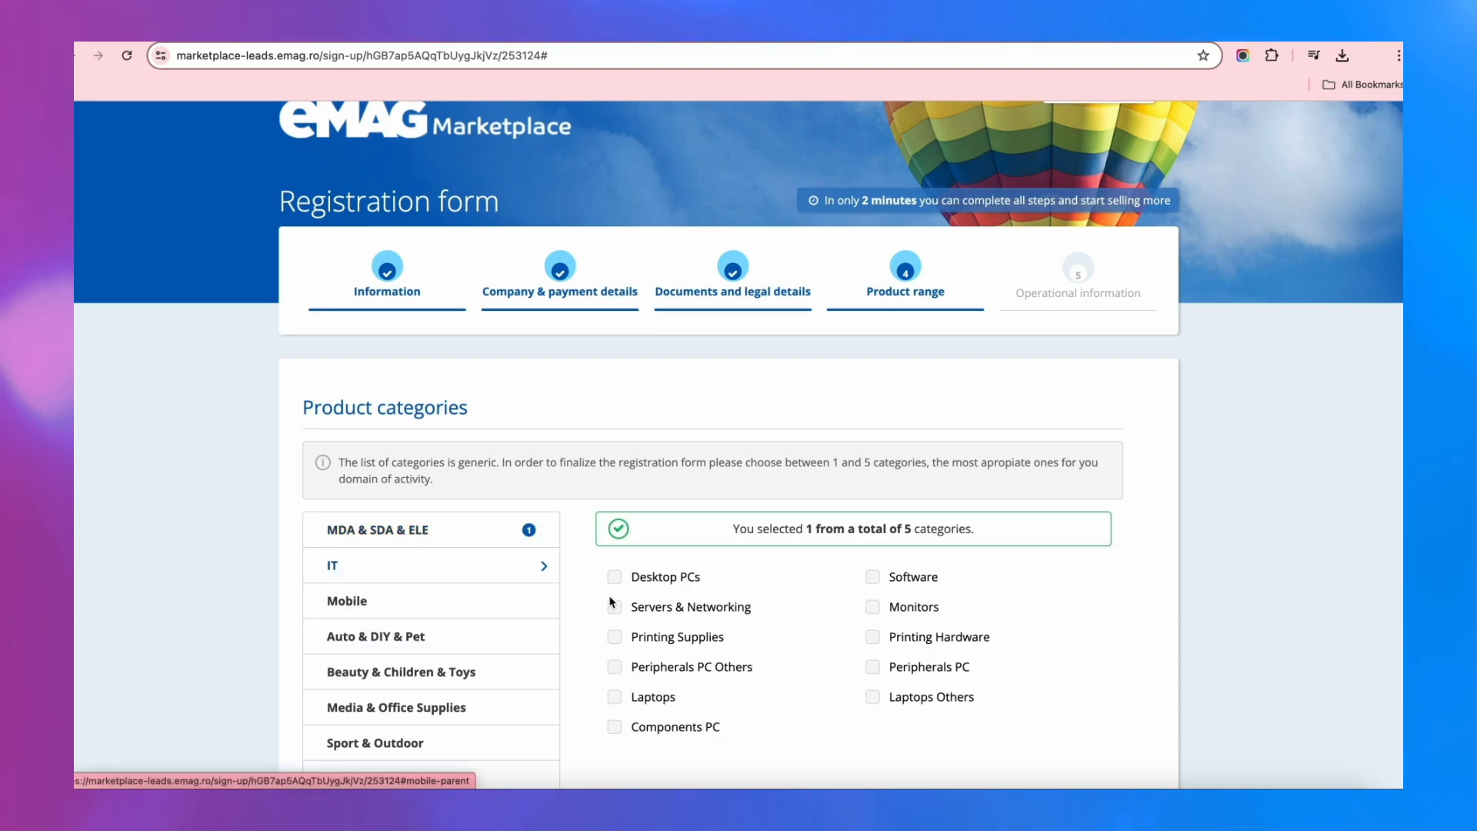
{"action": "mouse_move", "coordinate": [614, 579]}
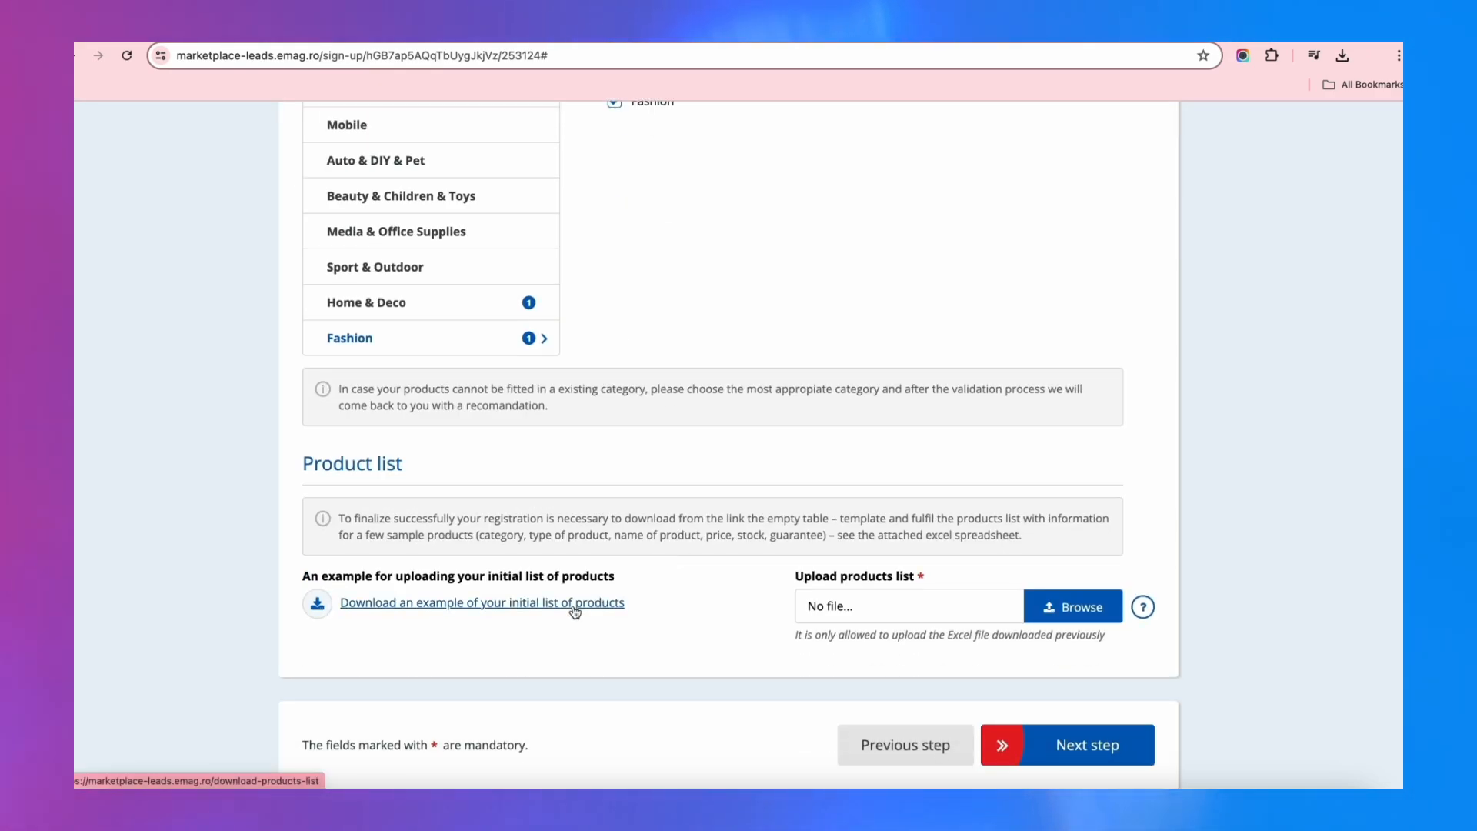
{"action": "left_click", "coordinate": [481, 603]}
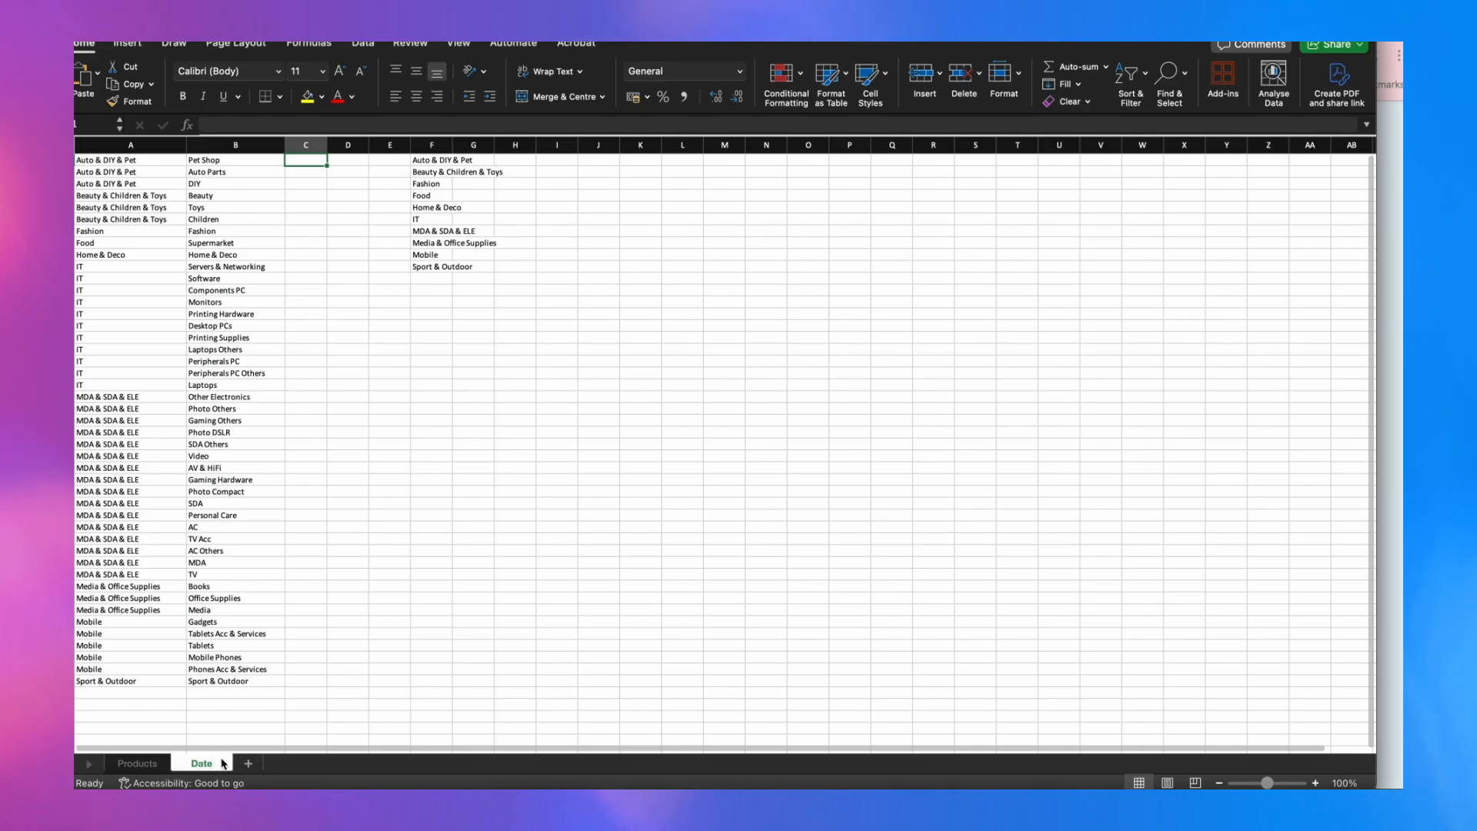
{"action": "left_click", "coordinate": [137, 763]}
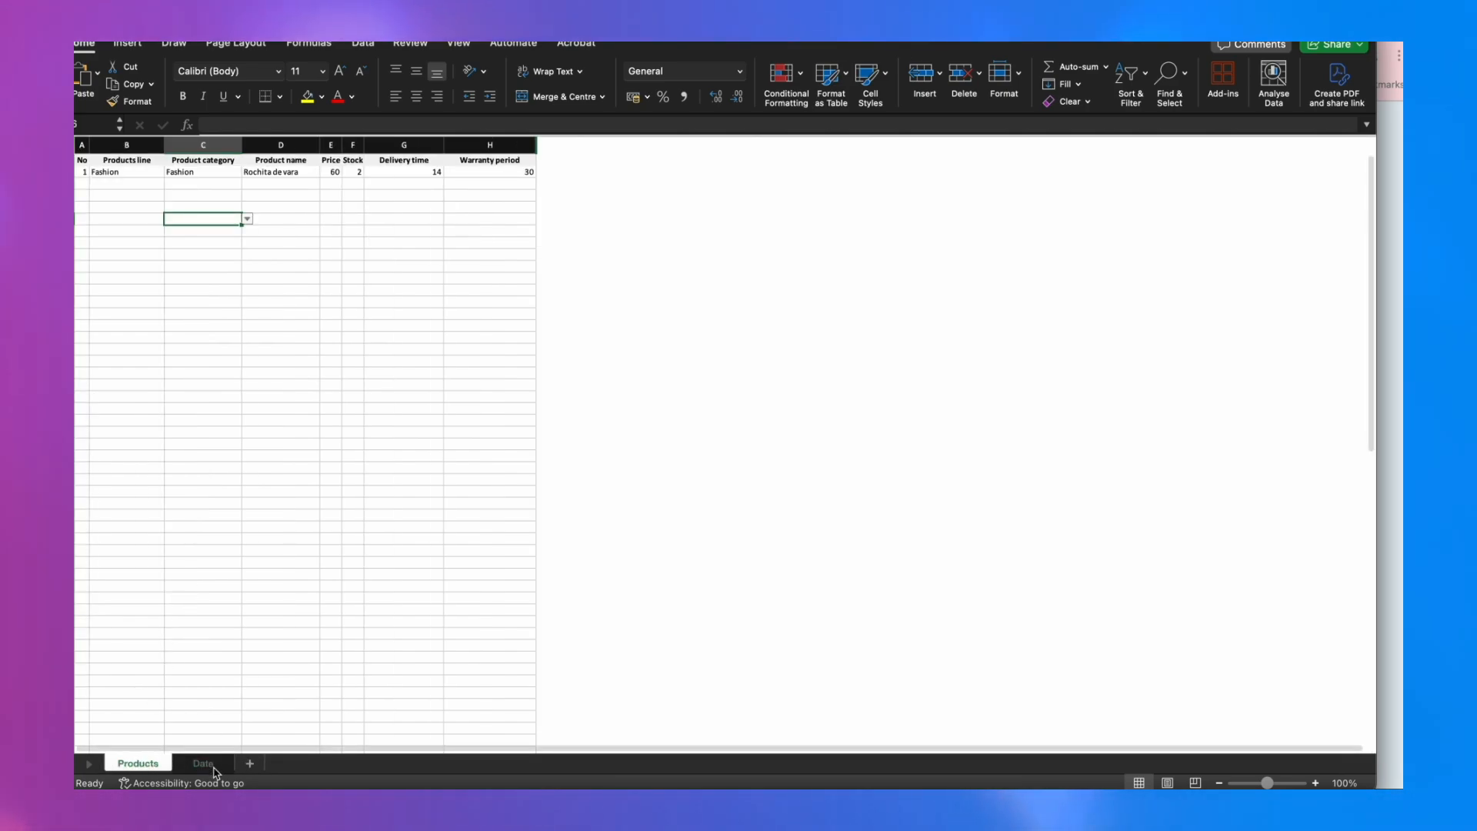
{"action": "left_click", "coordinate": [201, 763]}
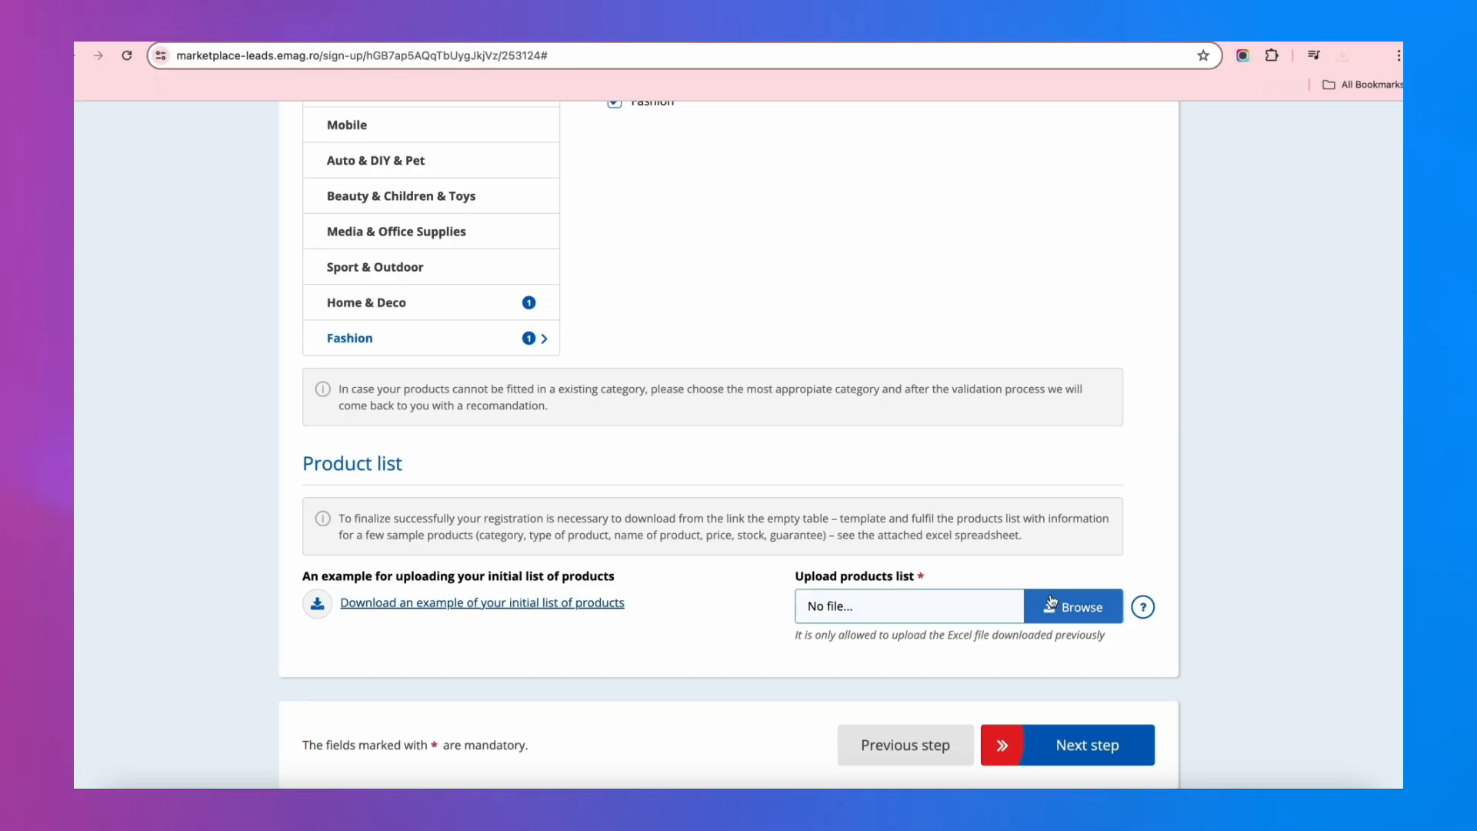
Step: Upload products_list vanzare.xlsx as the product list and continue
{"action": "left_click", "coordinate": [1071, 605]}
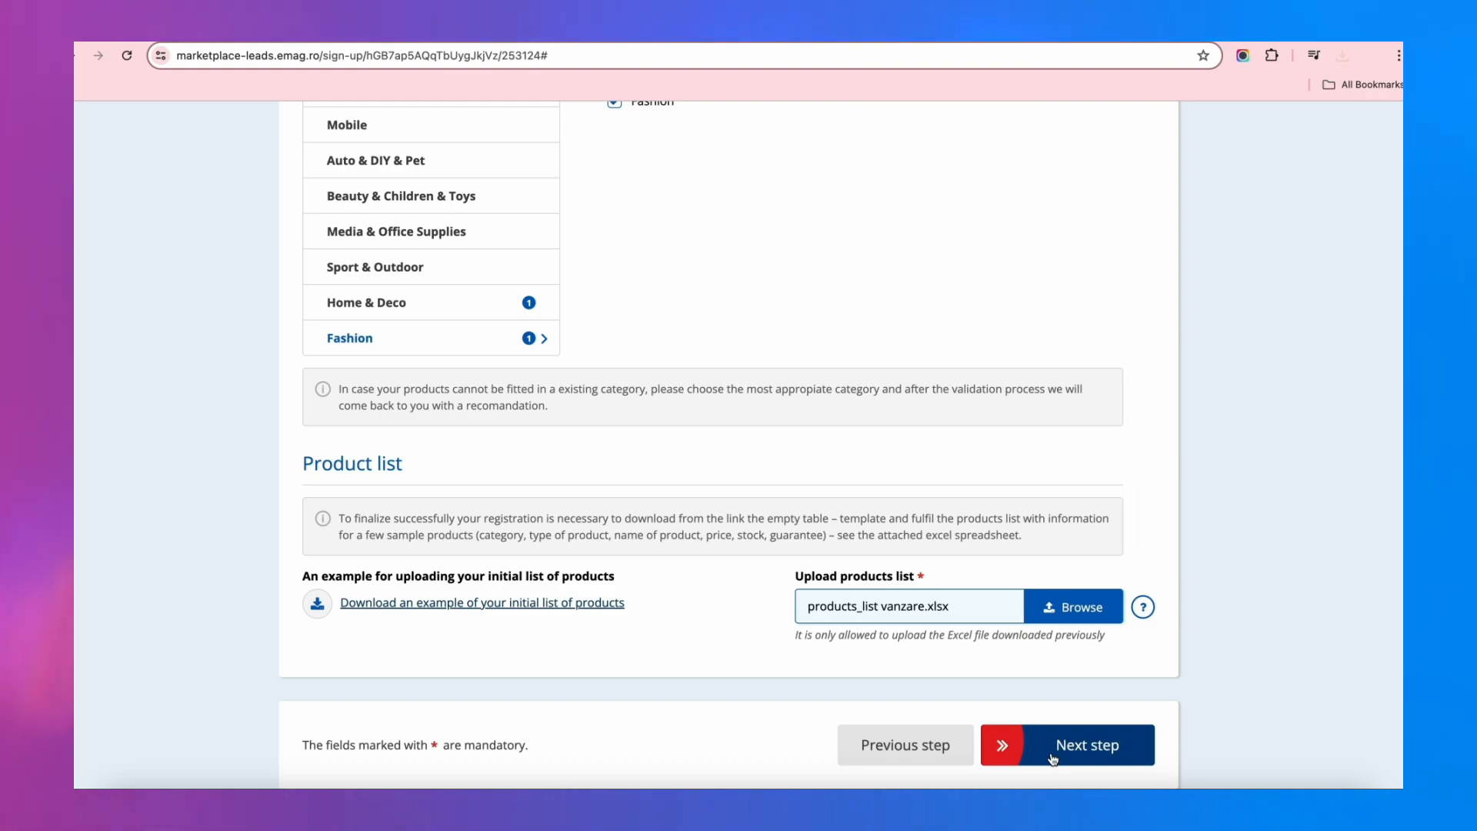
{"action": "left_click", "coordinate": [1085, 743]}
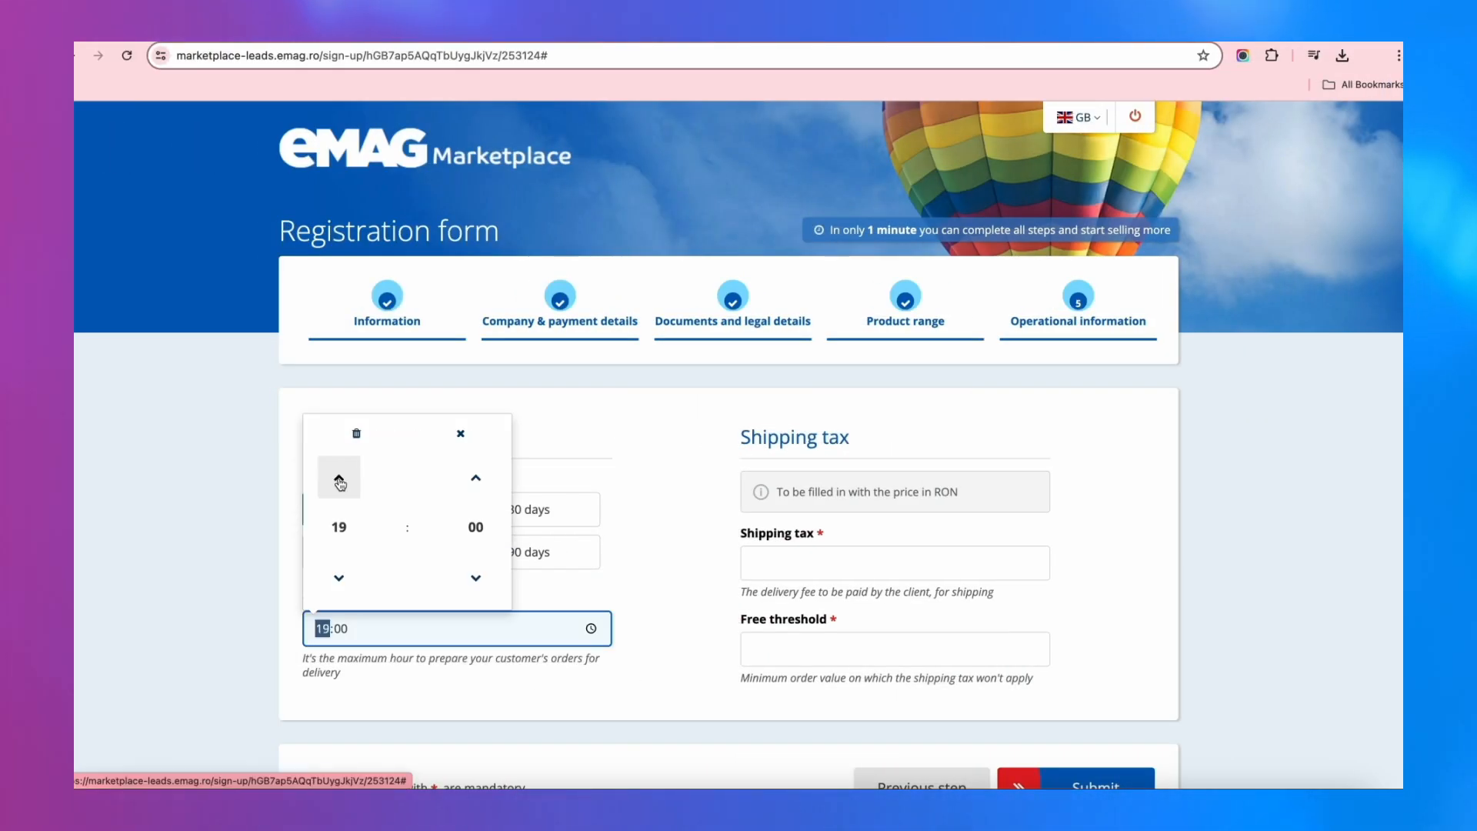
Step: Set 20:00 cut-off, shipping tax 15, free threshold 100, and submit the registration
{"action": "left_click", "coordinate": [339, 478]}
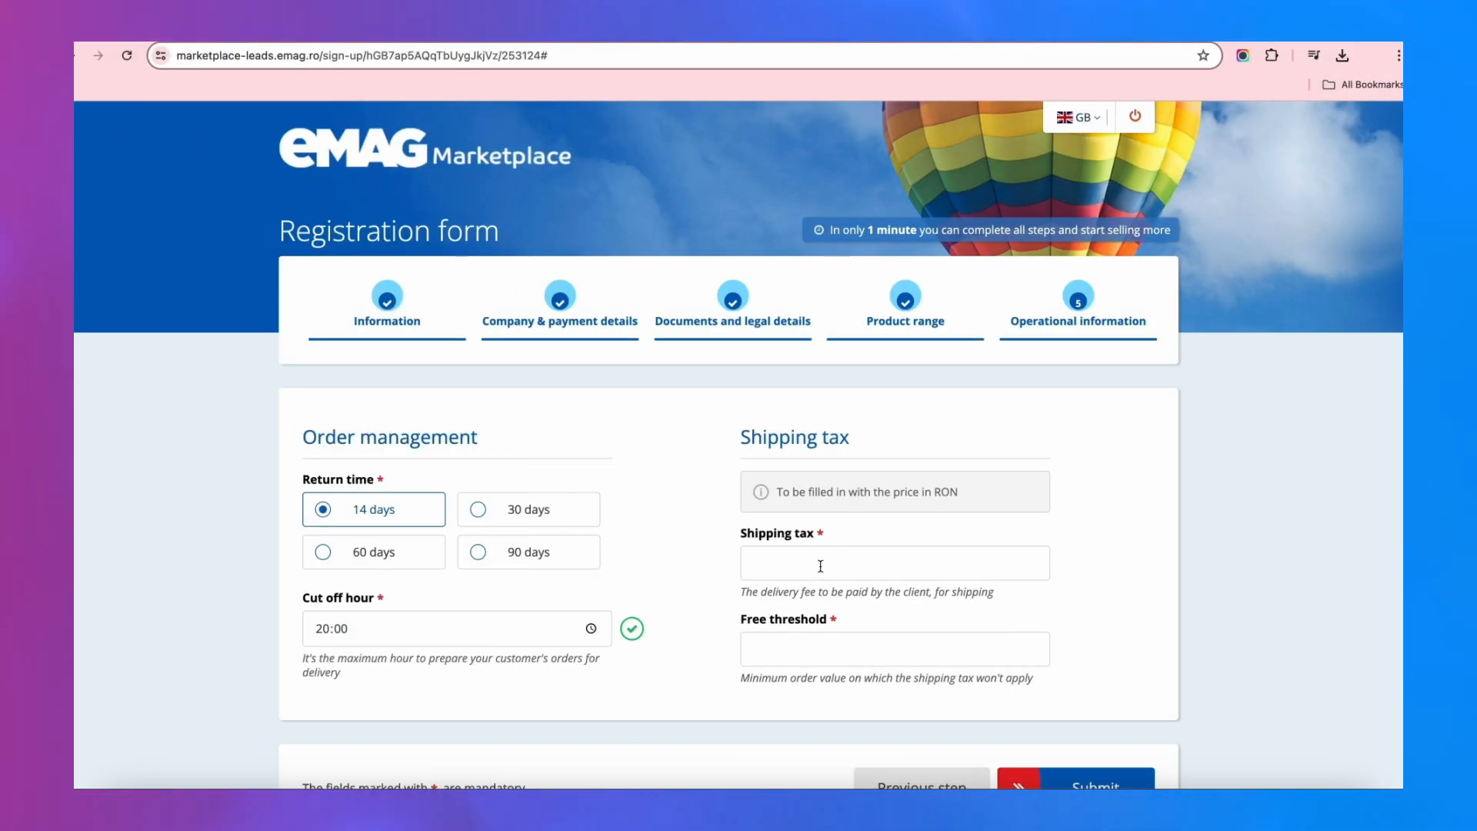
{"action": "type", "text": "15"}
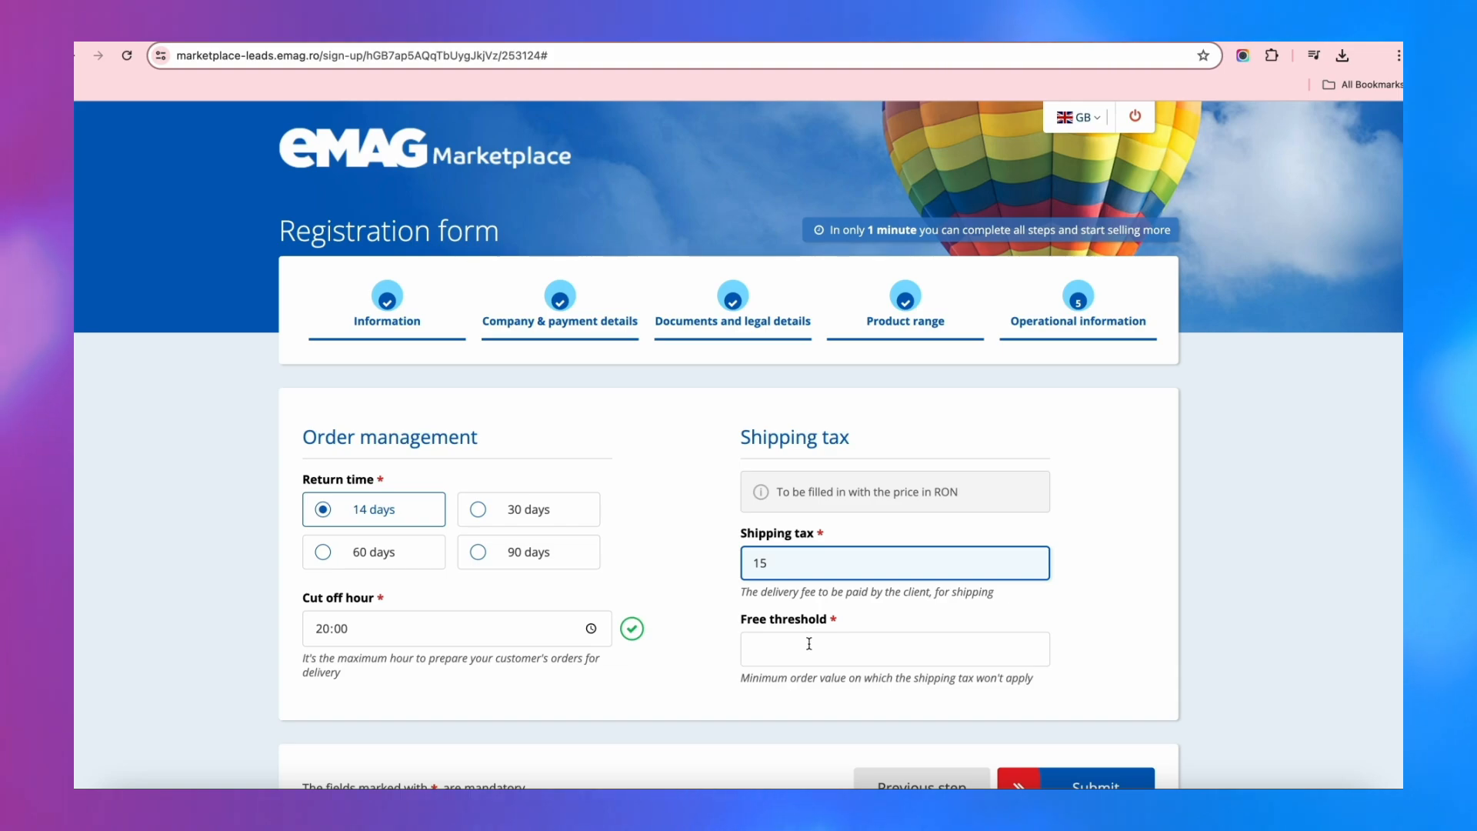
{"action": "type", "text": "100"}
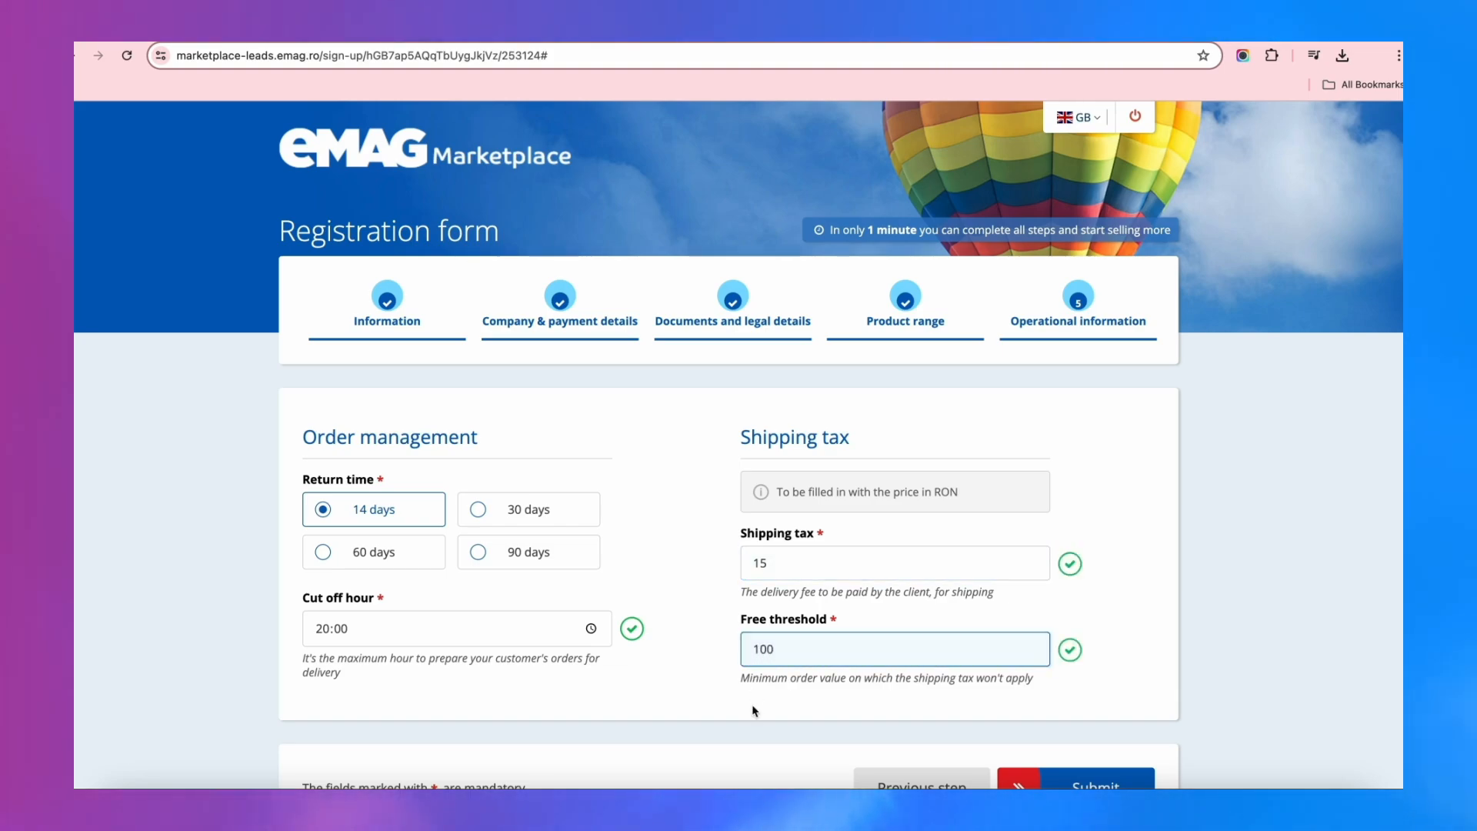
{"action": "scroll", "scroll_direction": "down", "scroll_amount": 3}
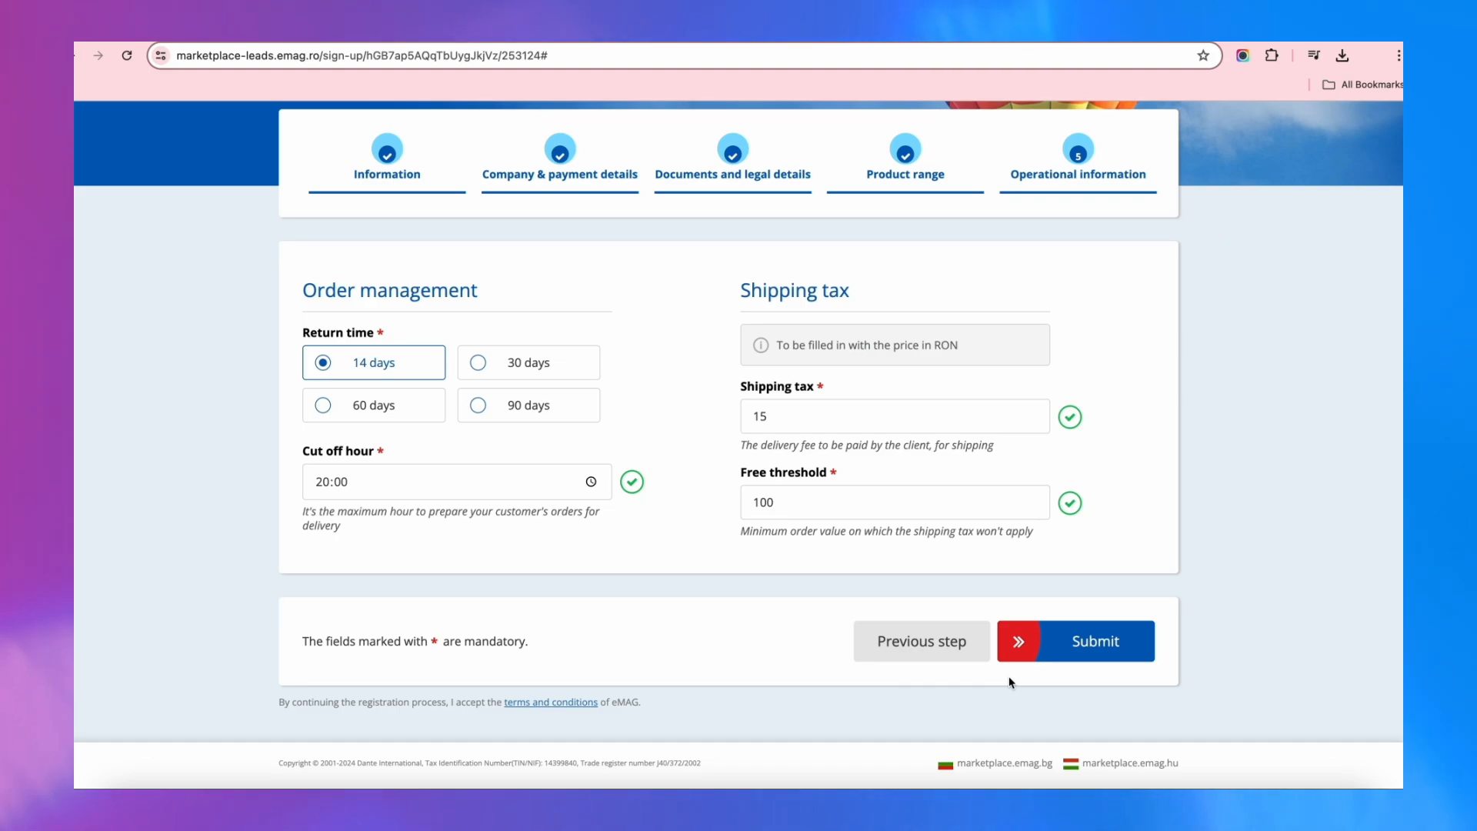
{"action": "left_click", "coordinate": [1094, 640]}
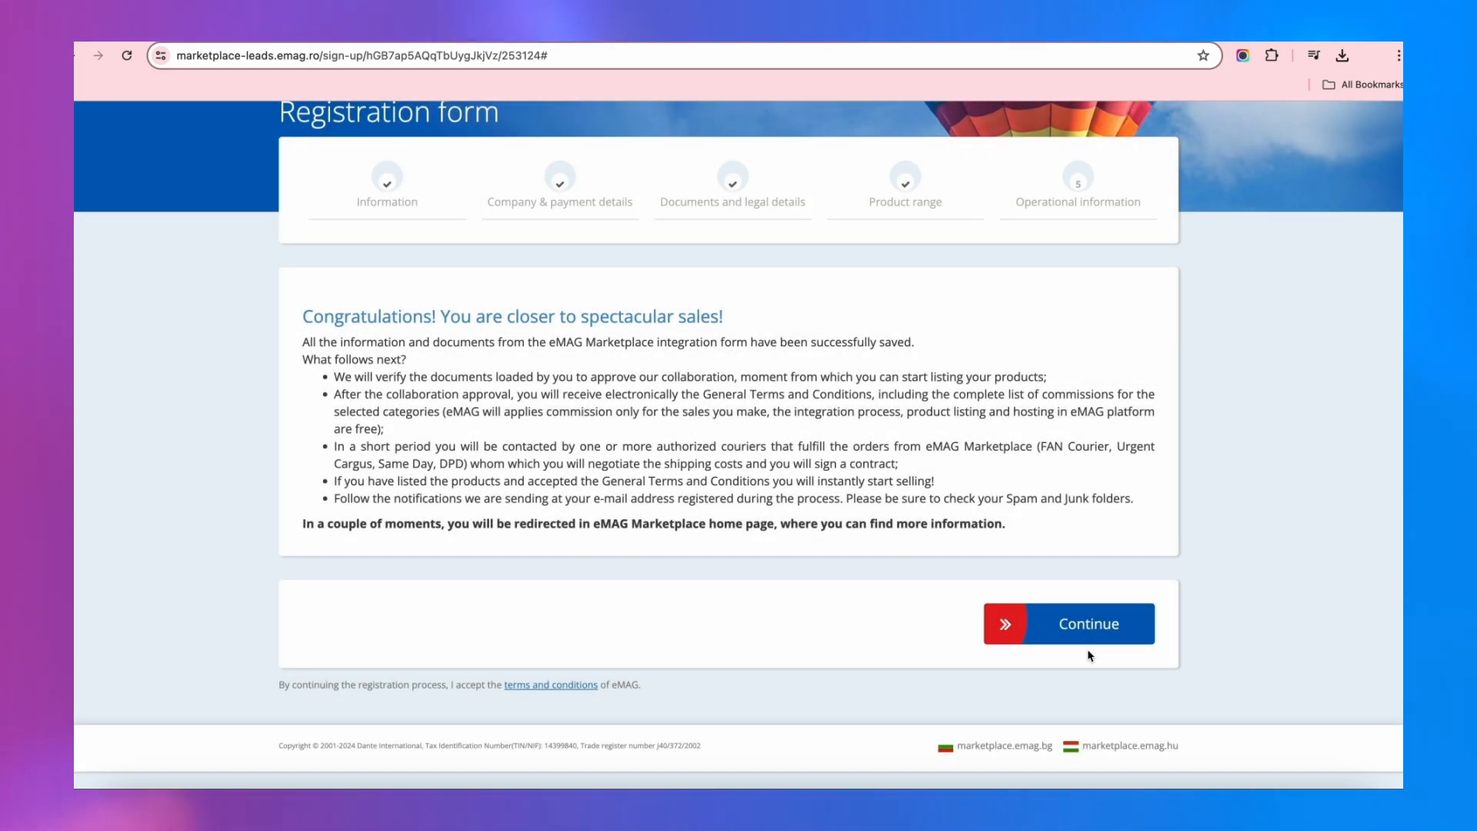
{"action": "mouse_move", "coordinate": [1054, 626]}
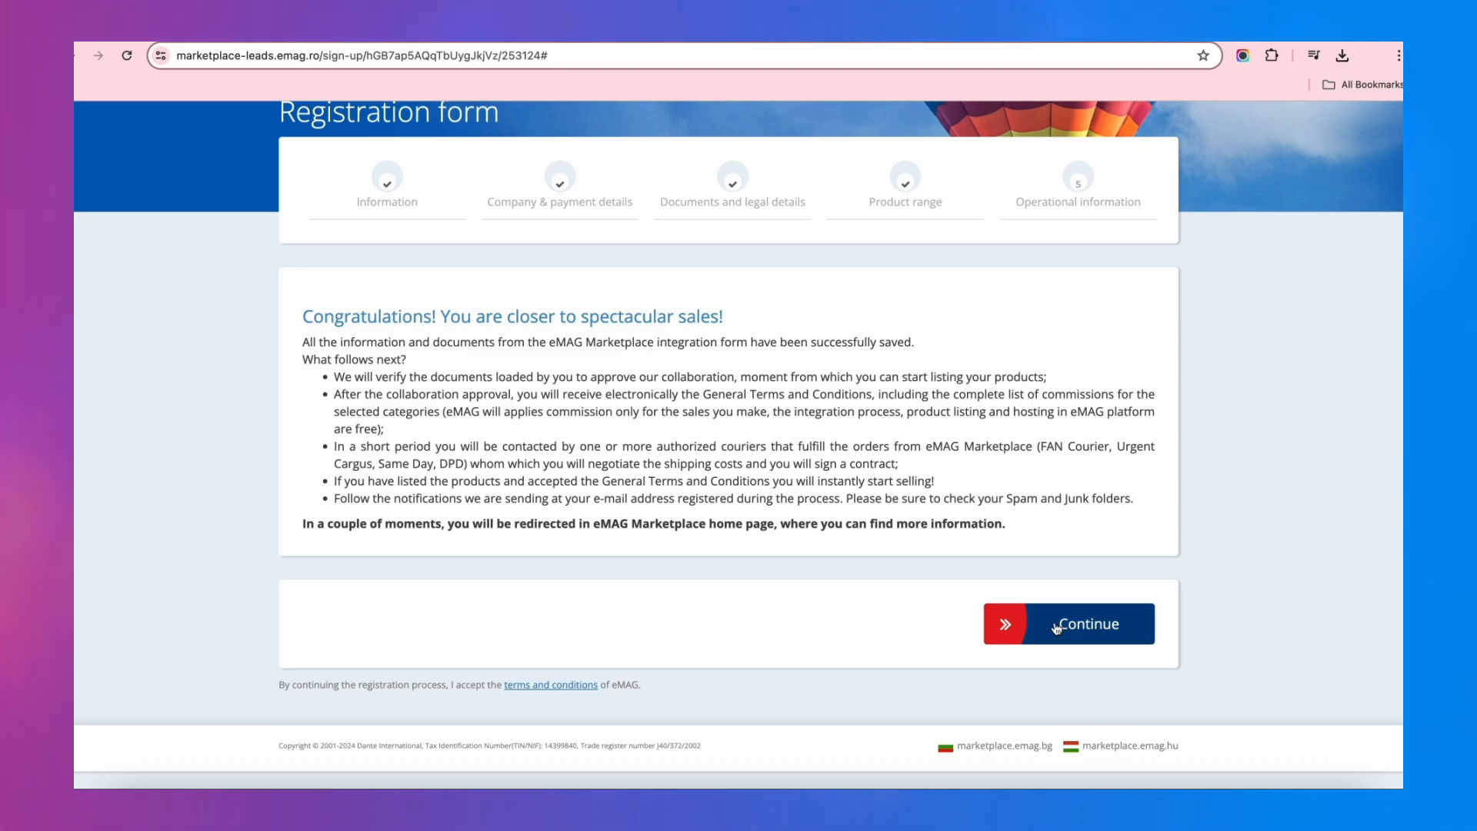